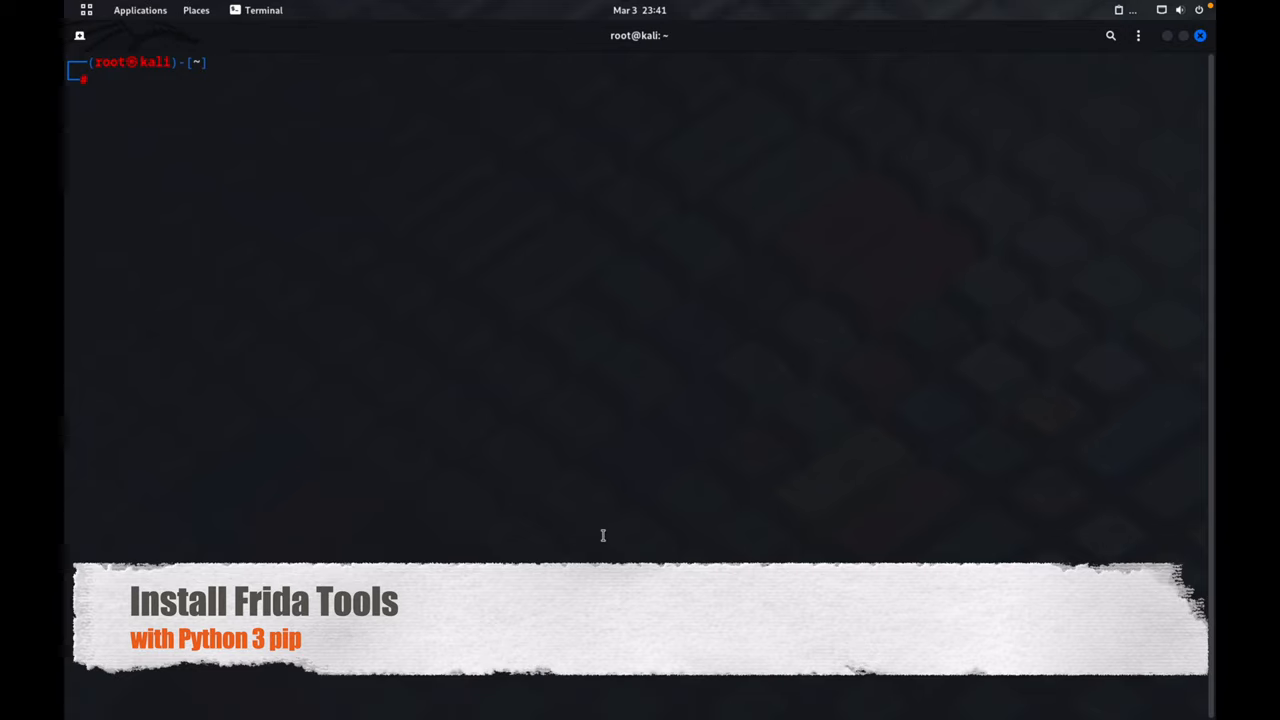
Run pip install frida-tools to install Frida's command-line tools.
type("pip install frida-tools")
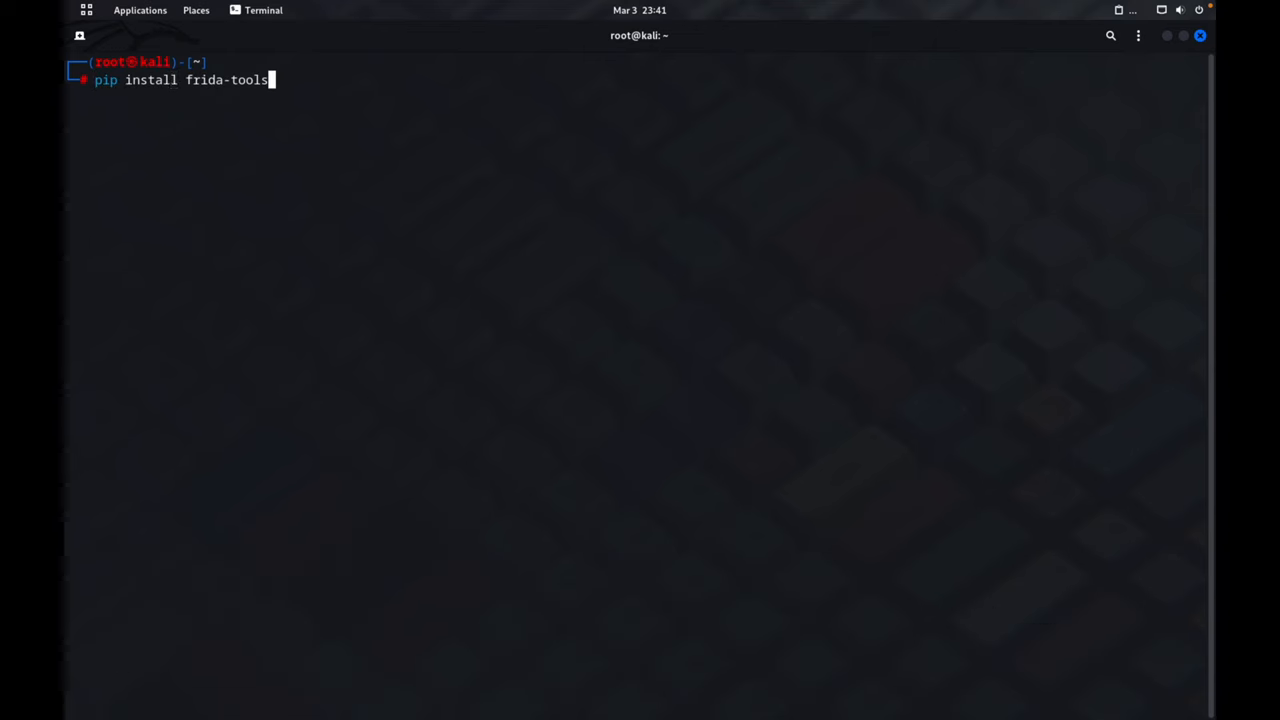
key("Return")
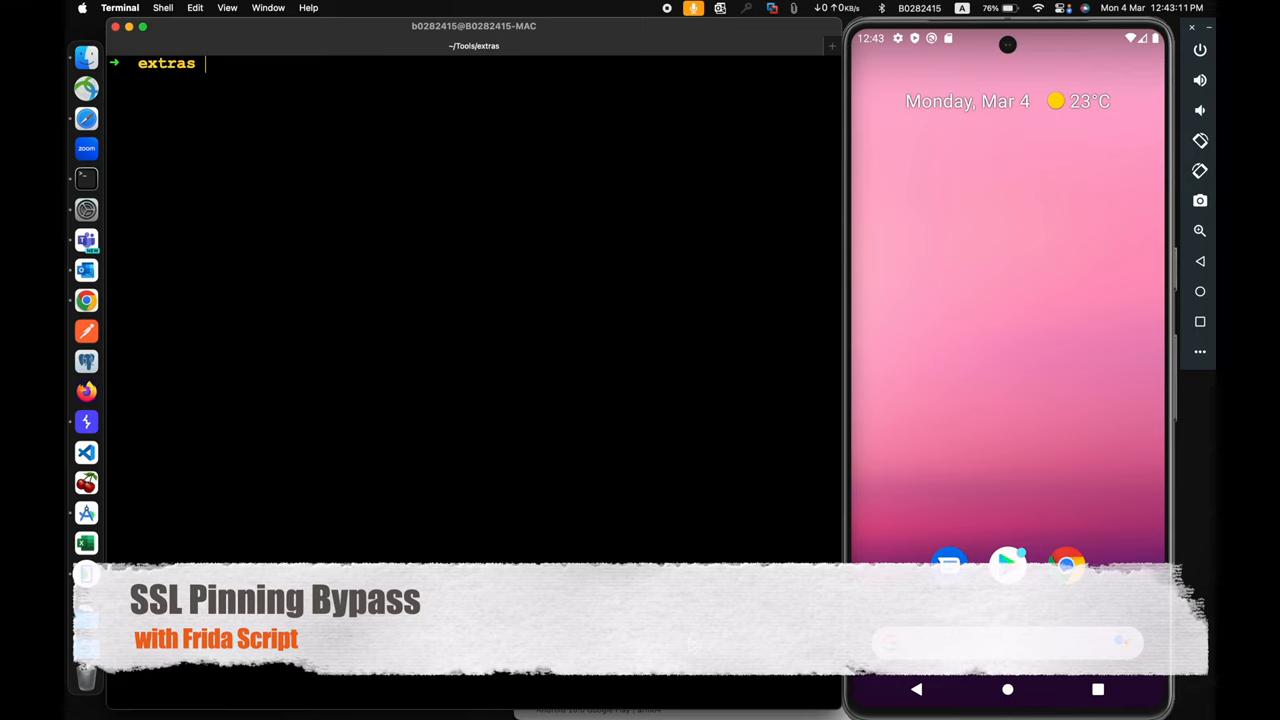
Run adb shell getprop and highlight the ro.product.cpu.abi value arm64-v8a.
type("adb")
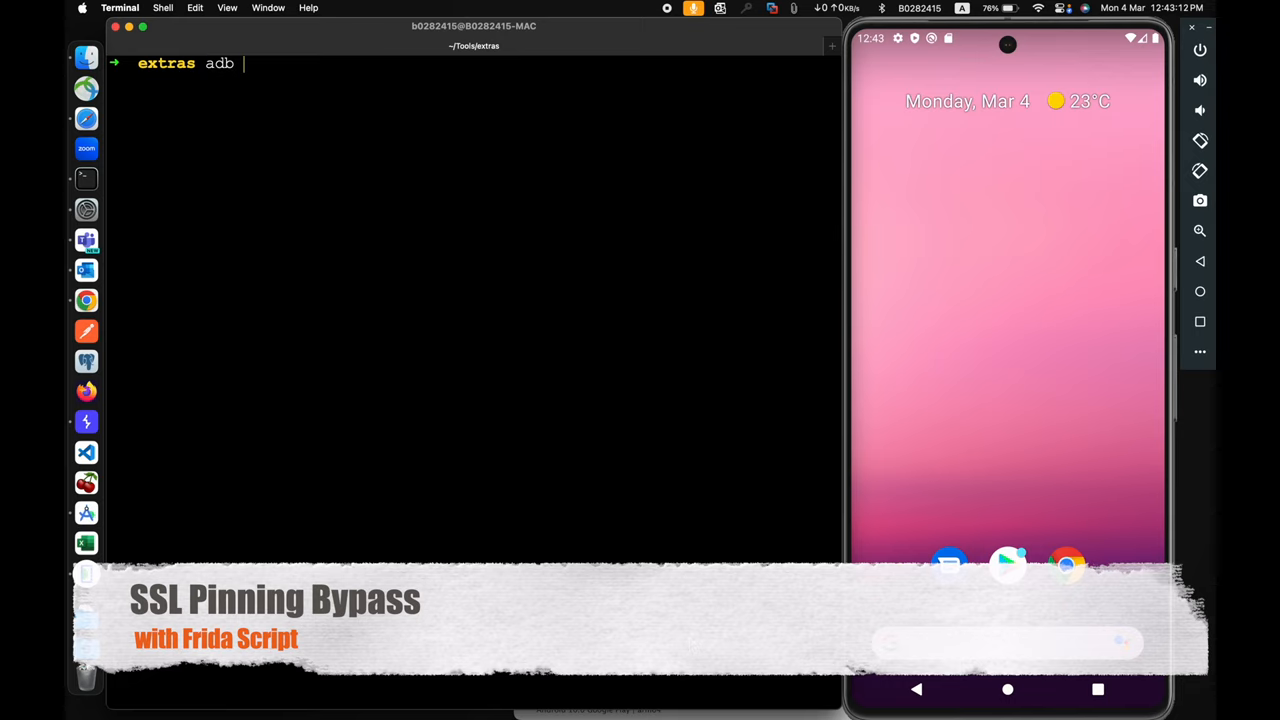
type("shell getprop")
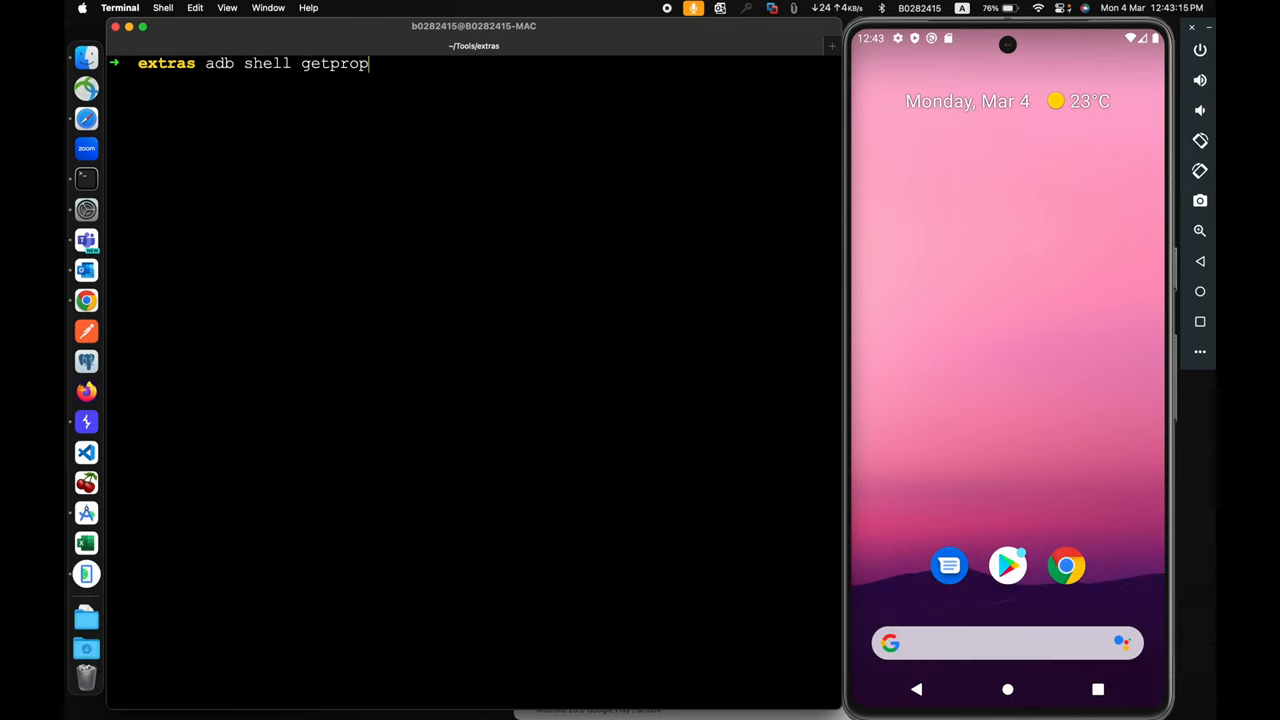
key("Return")
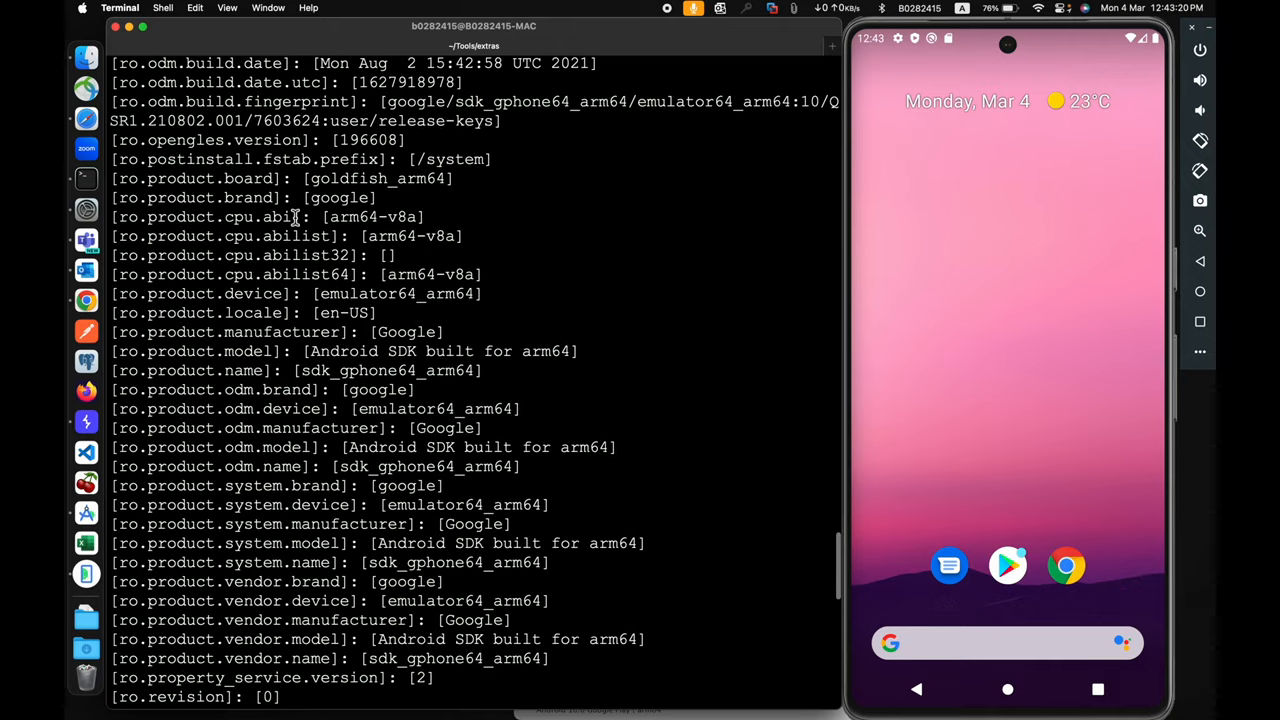
double_click(210, 216)
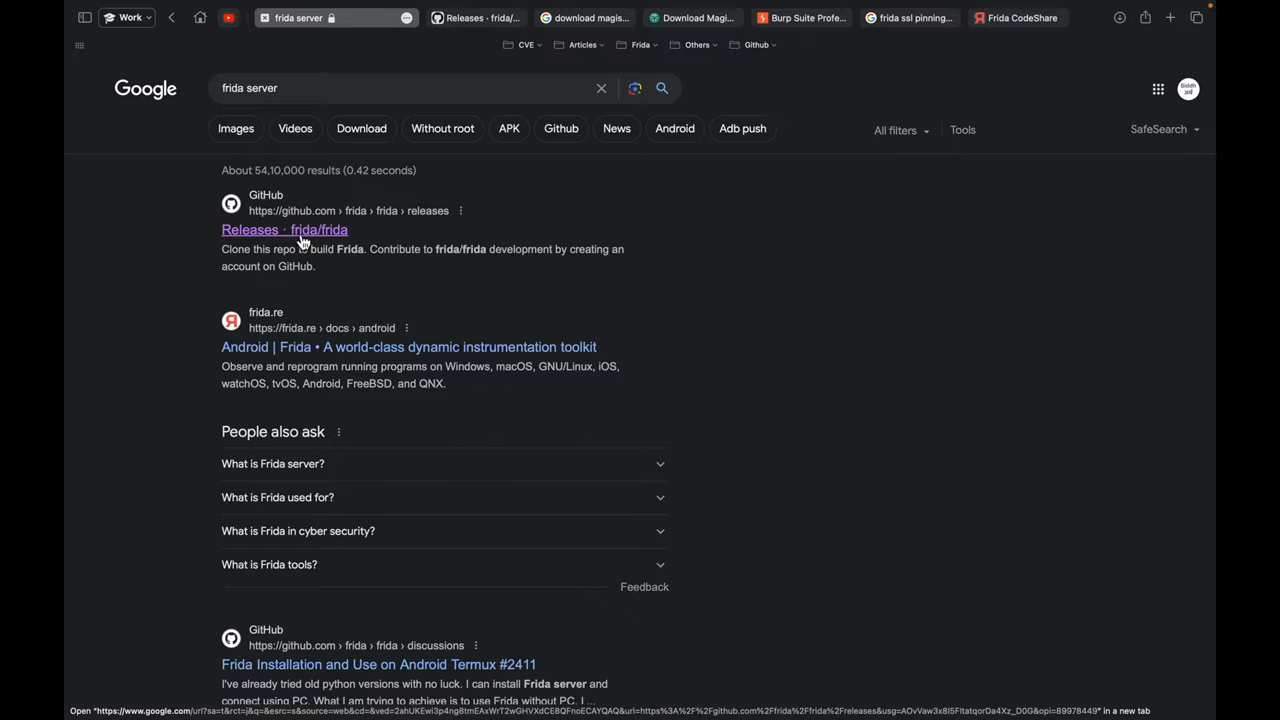
mouse_move(304, 243)
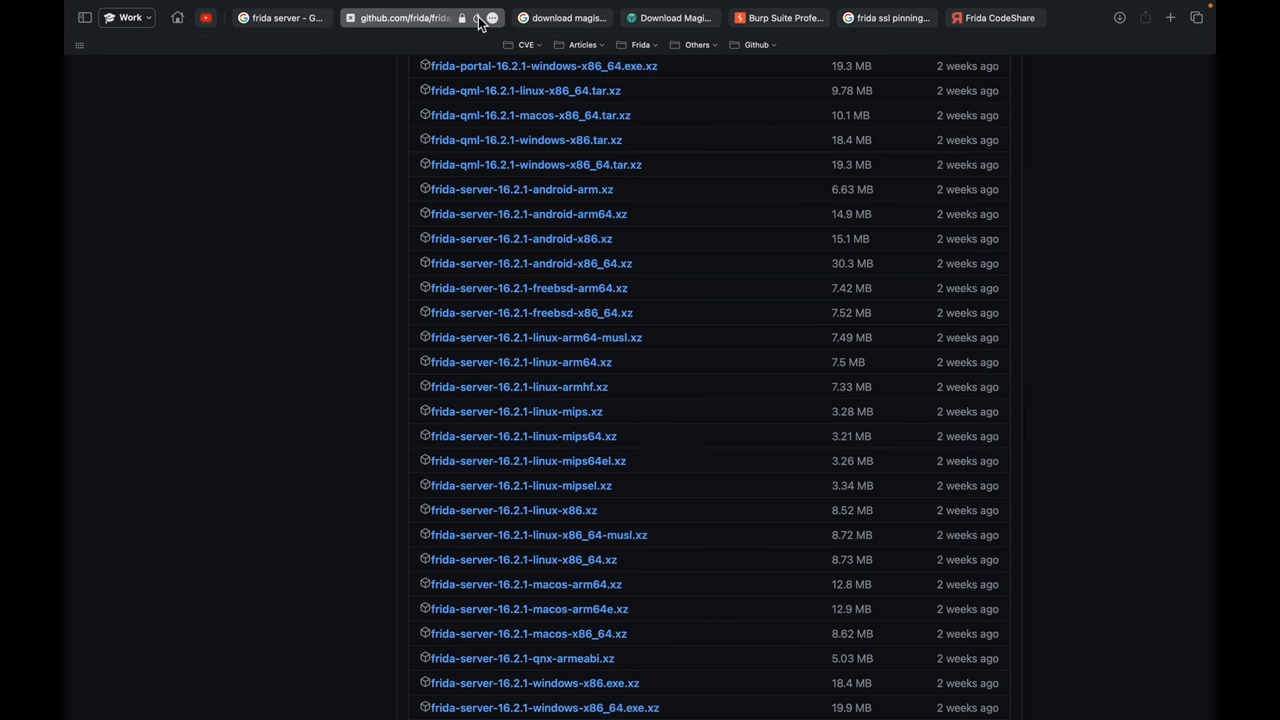
mouse_move(560, 213)
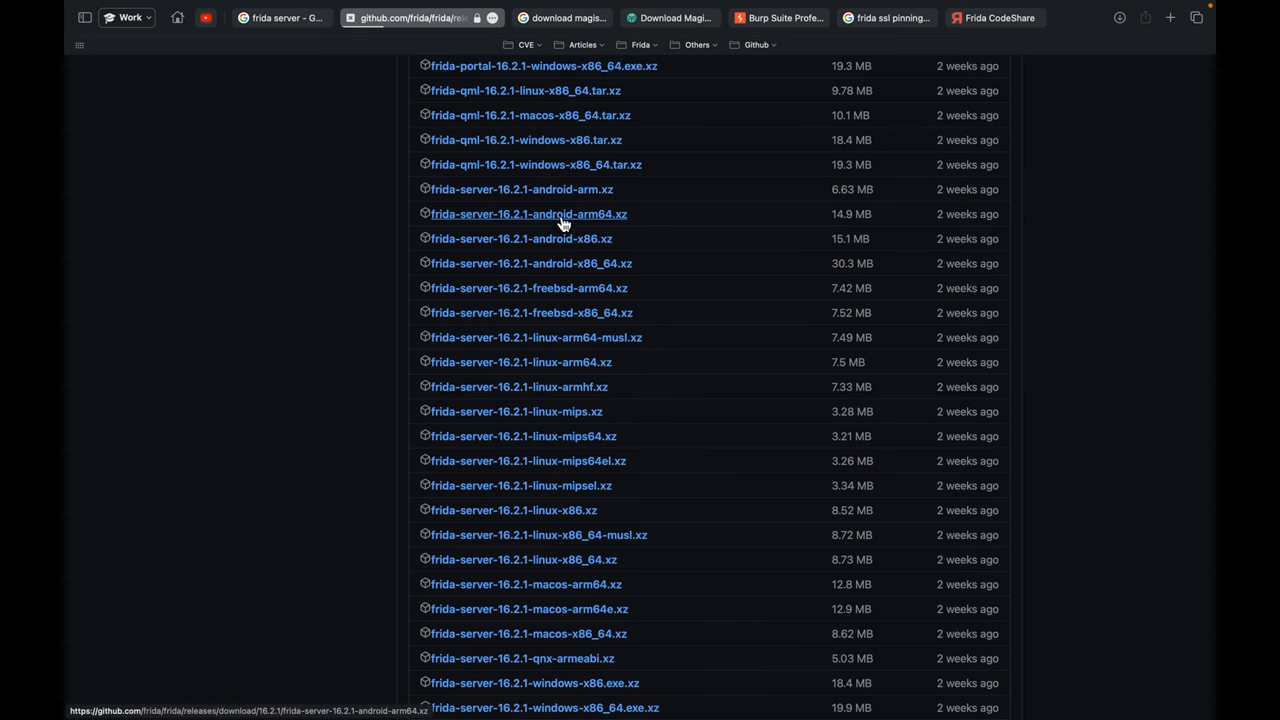
Download frida-server-16.2.1-android-arm64.xz from the Frida releases assets.
left_click(528, 214)
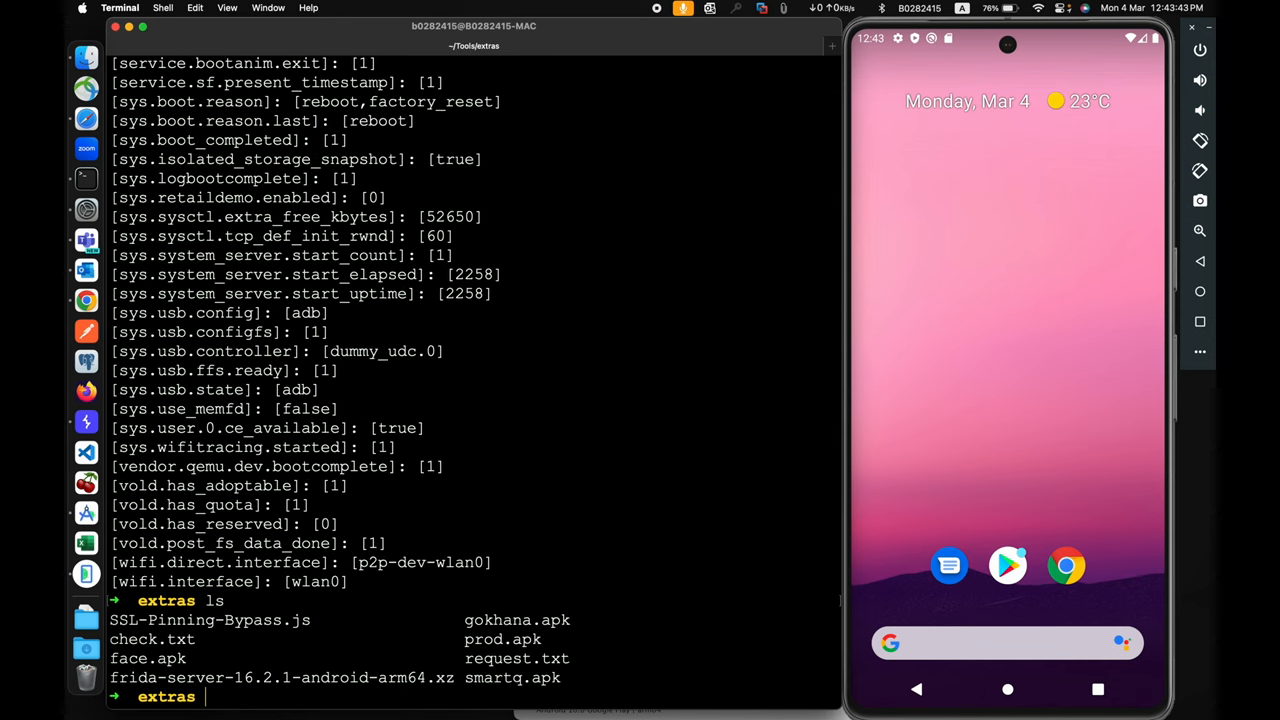
Unxz frida-server-16.2.1-android-arm64, adb push it to /data/local/tmp, and chmod +x it.
type("xz")
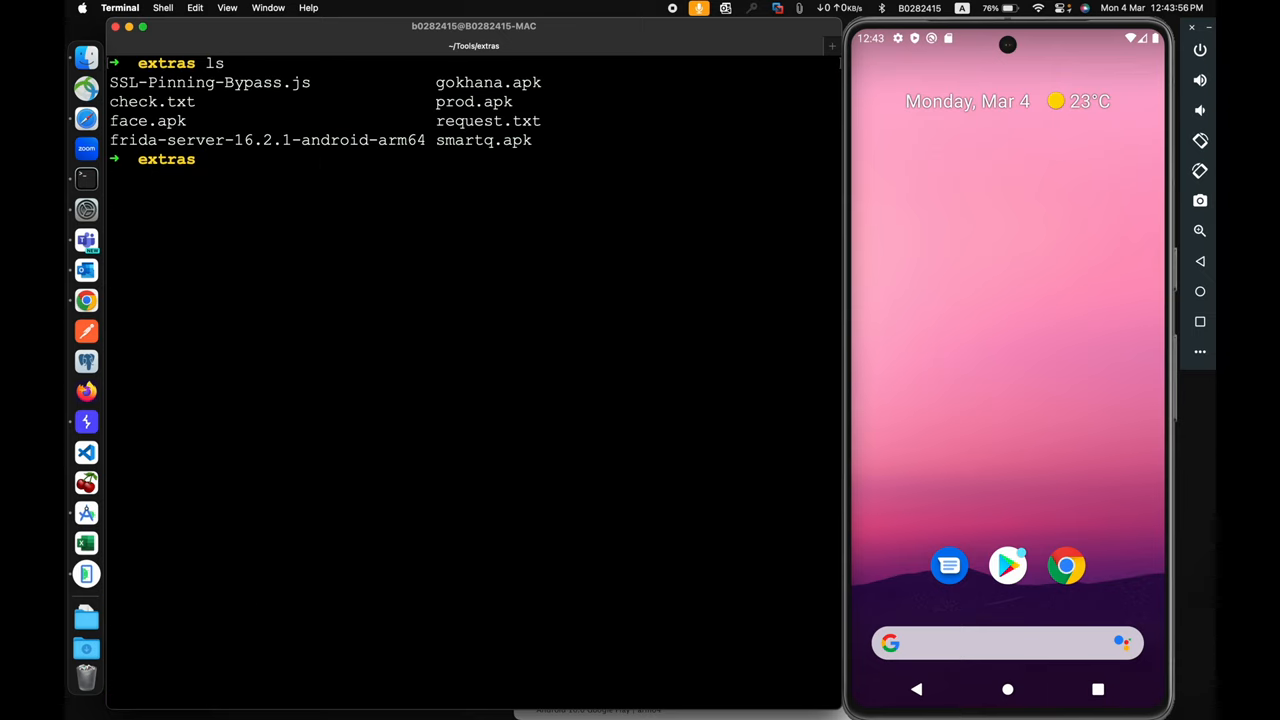
type("adb push")
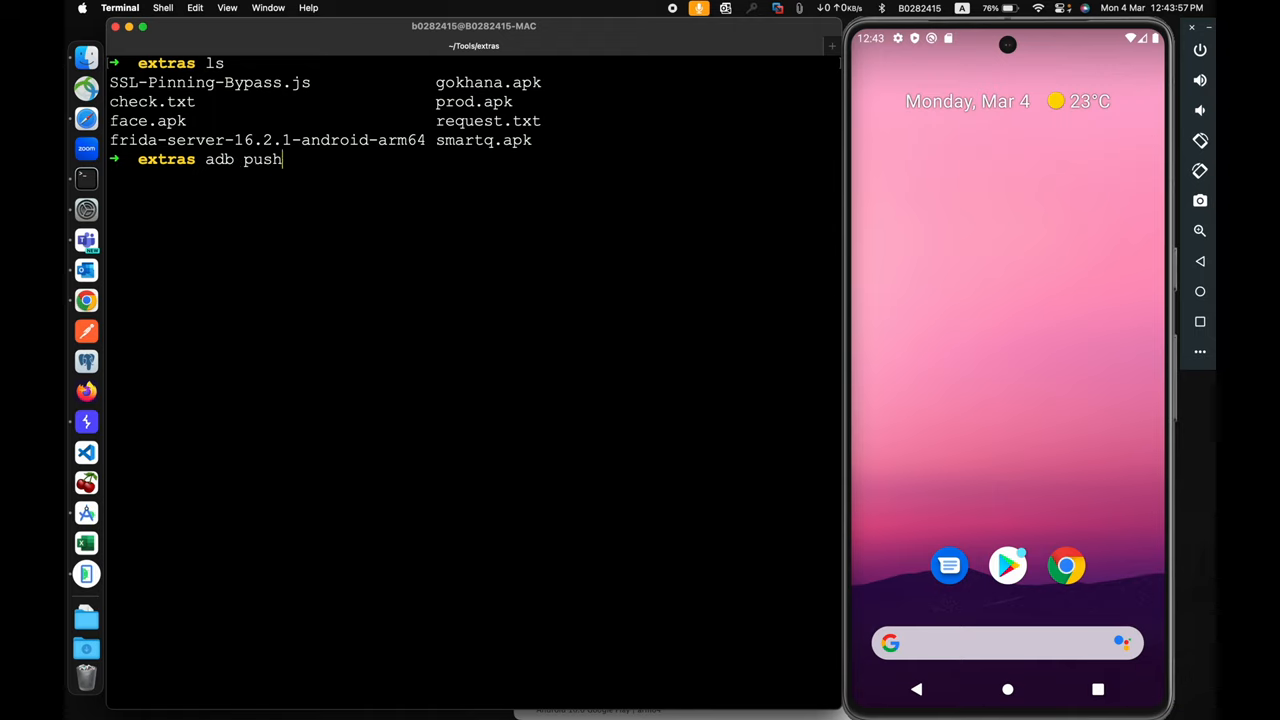
type("frida-server-16.2.1-android-arm64")
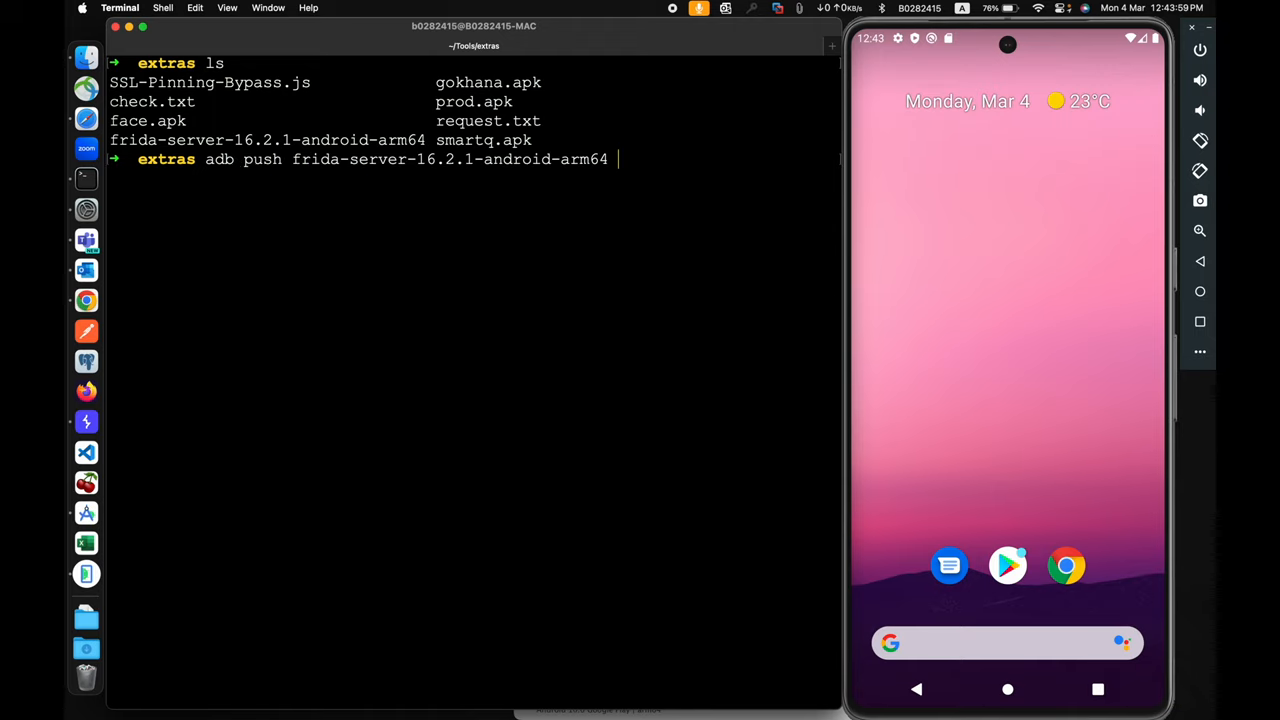
type("/data/local/tmp")
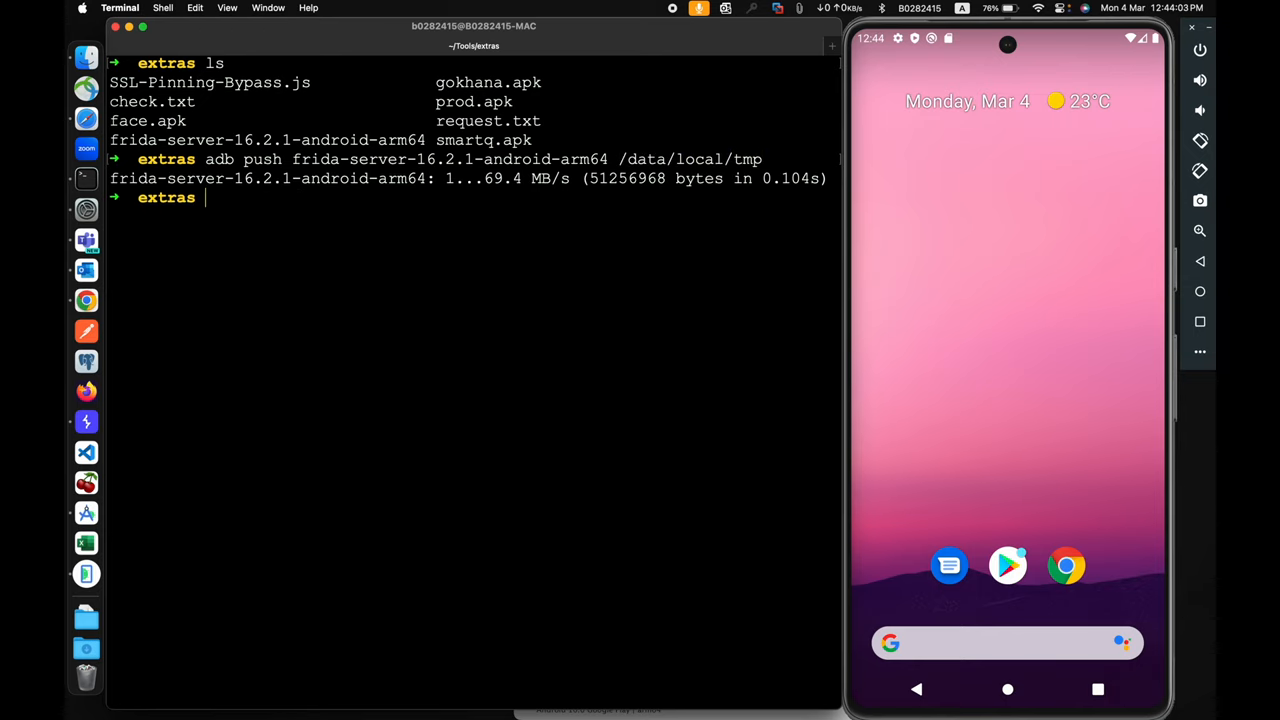
type("adb shell")
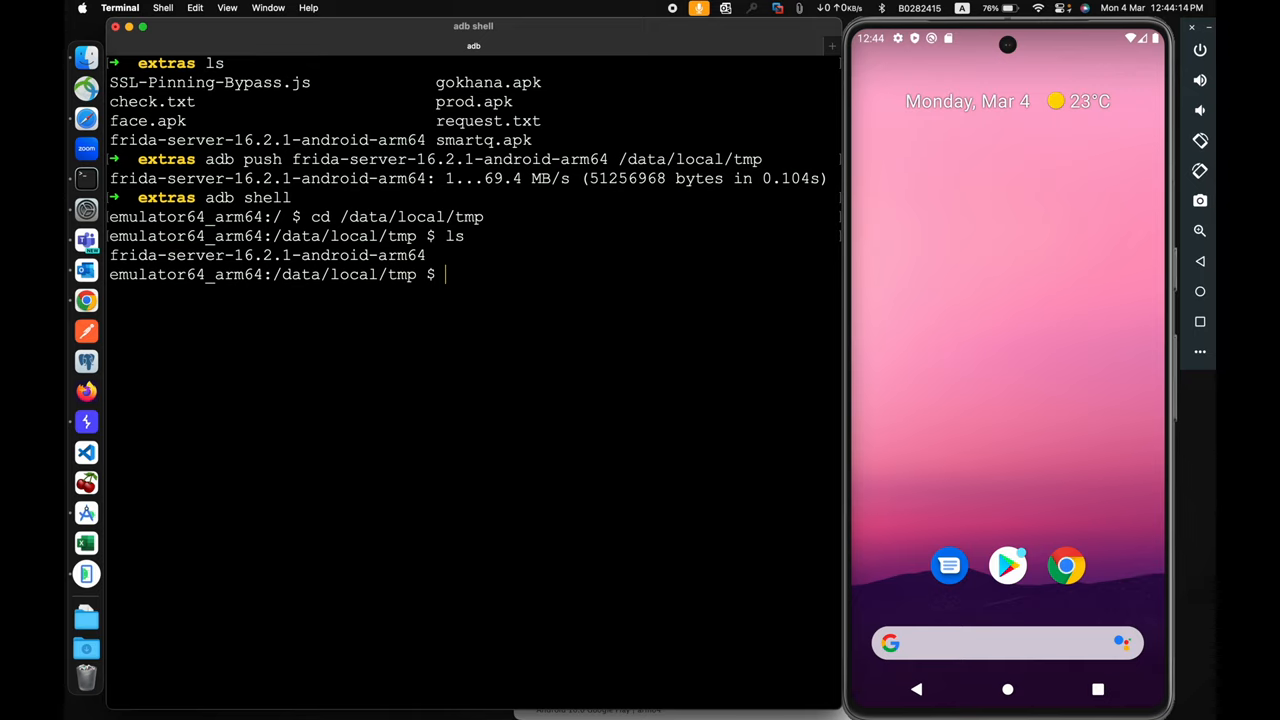
type("chmod +x")
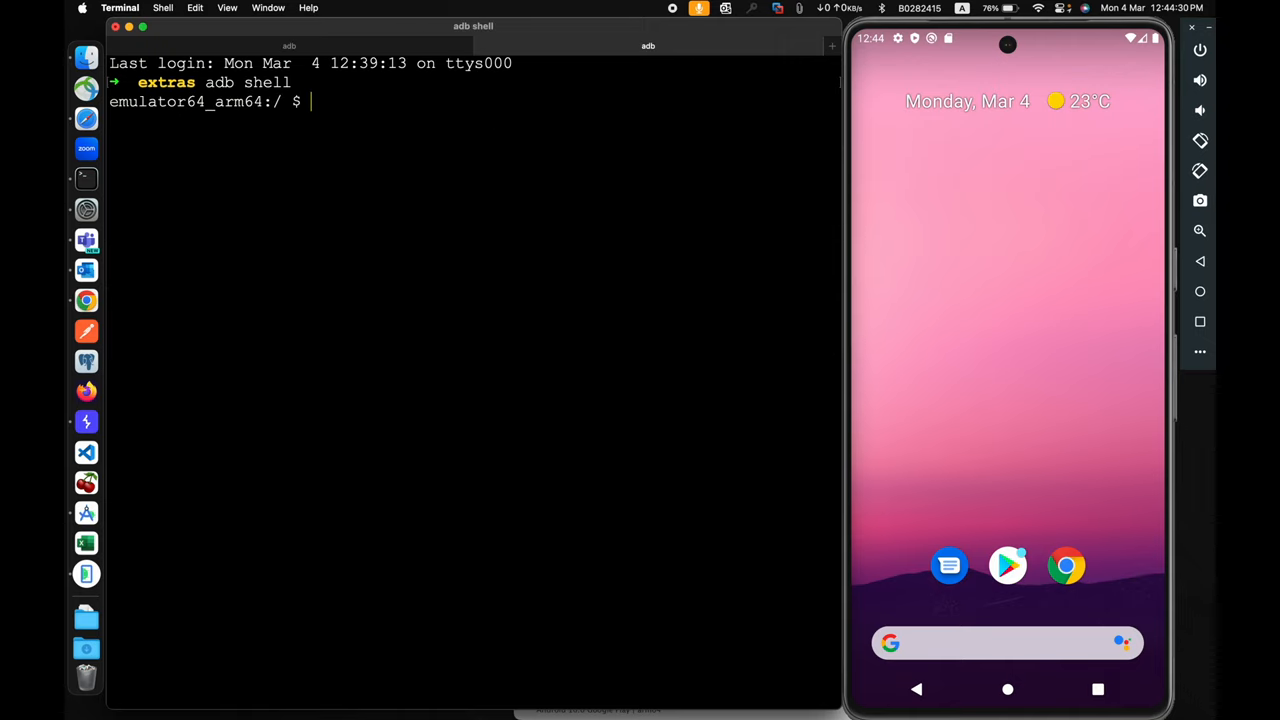
Try su in the emulator shell, exit, then adb install Magisk-v27.0.apk.
type("su")
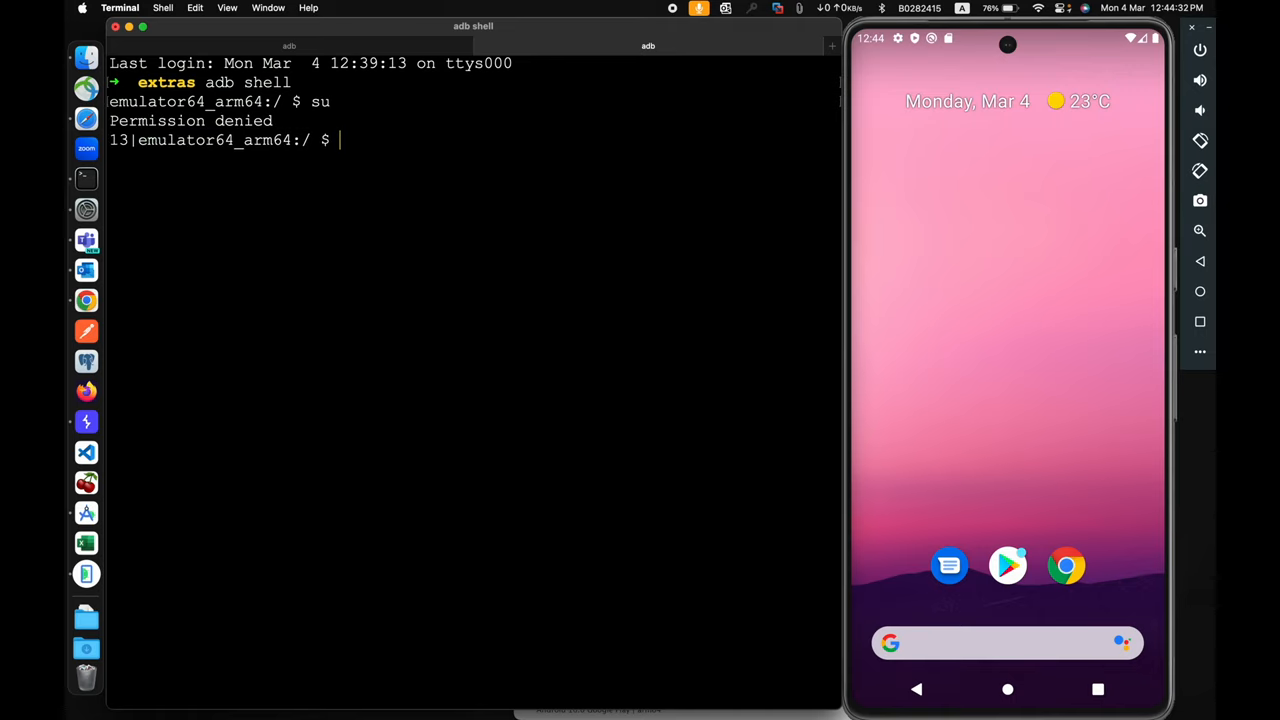
type("exit")
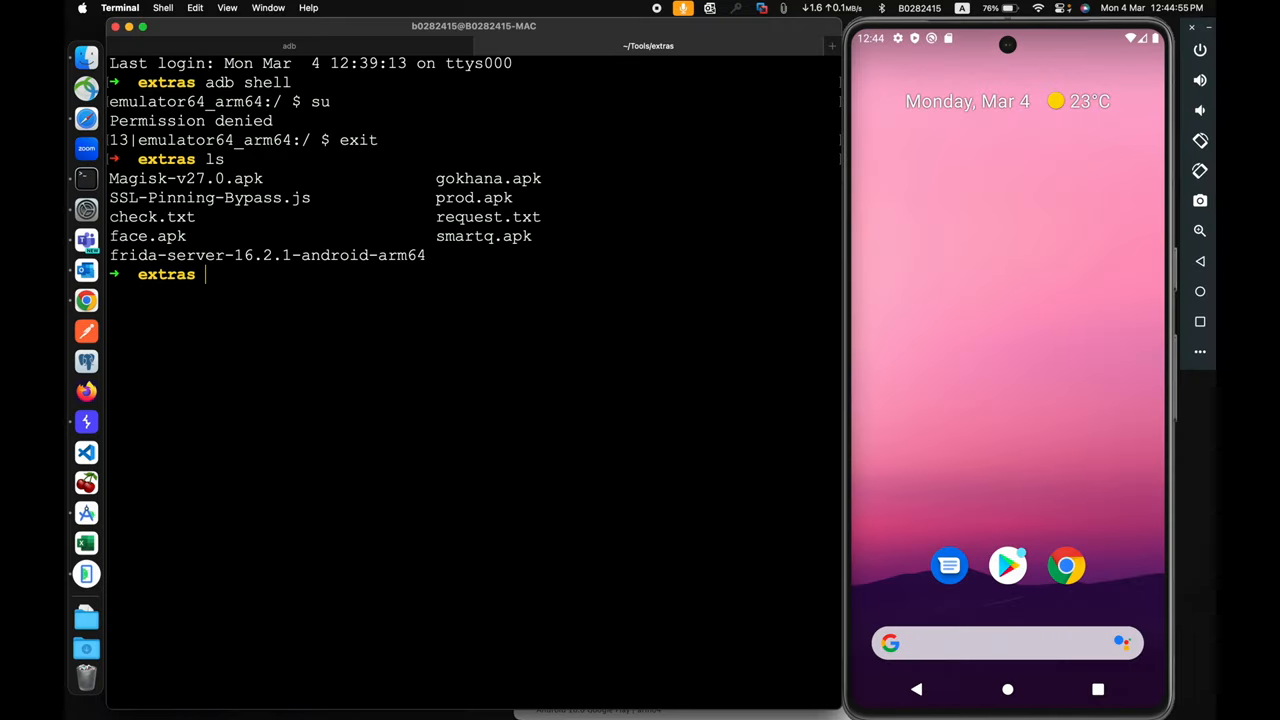
type("adb insta")
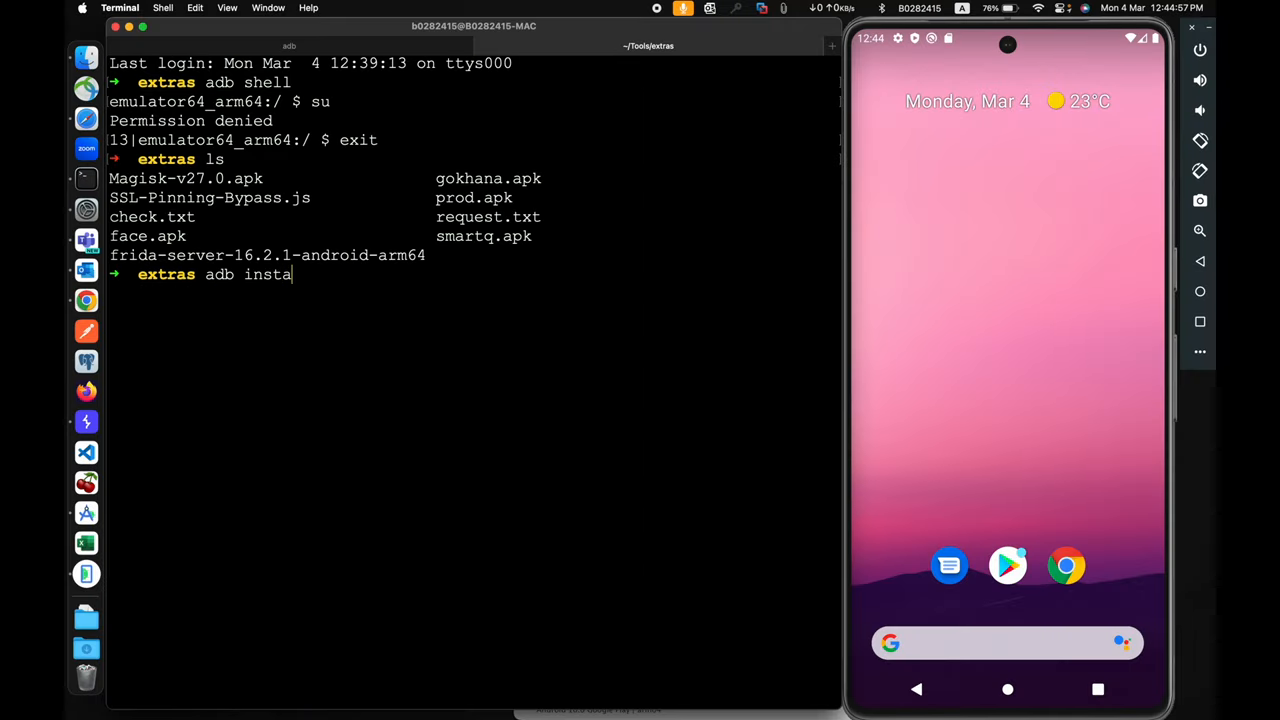
type("ll Magisk-v27.0.apk")
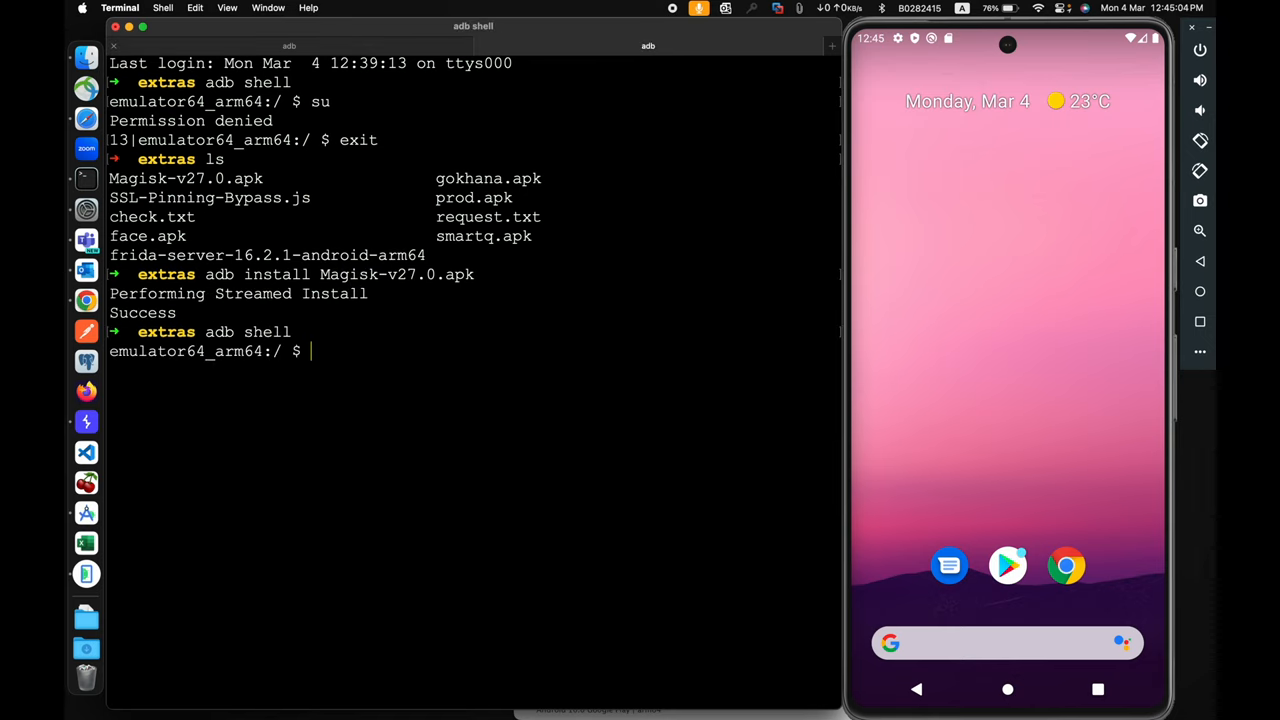
Run su, grant Magisk superuser access, confirm with whoami, and cd to /data/local/tmp.
type("su")
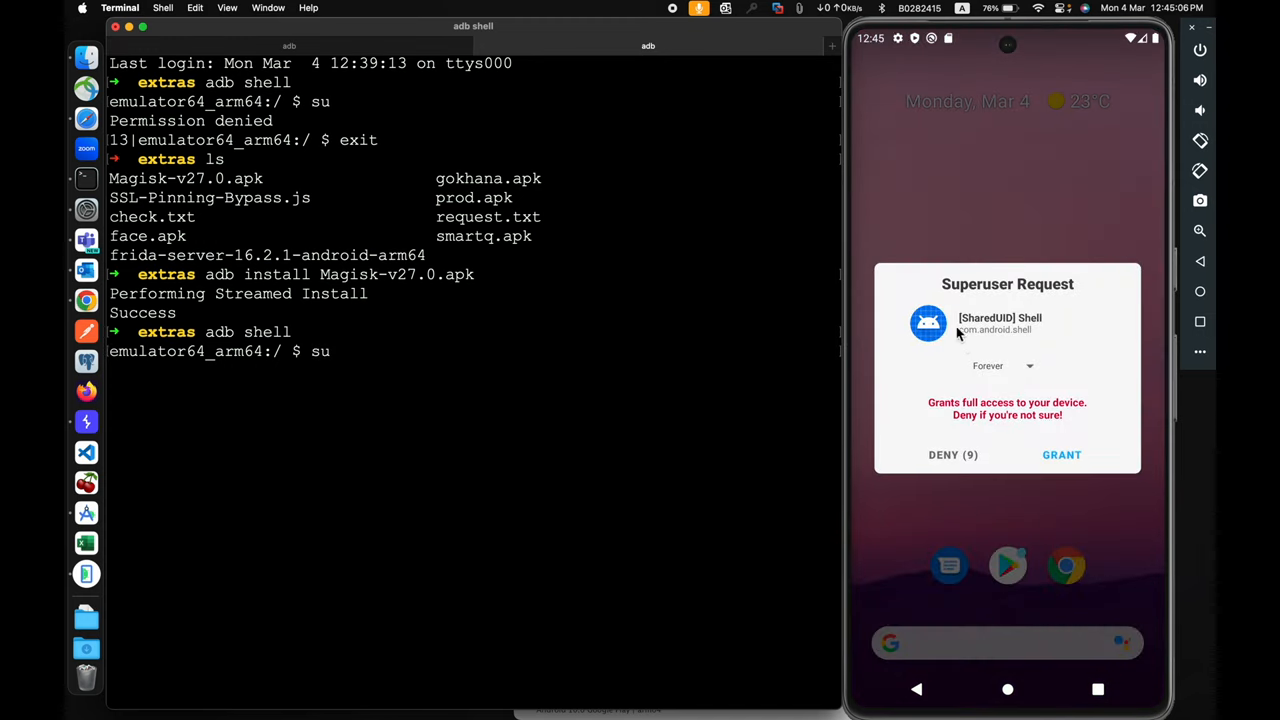
left_click(1062, 454)
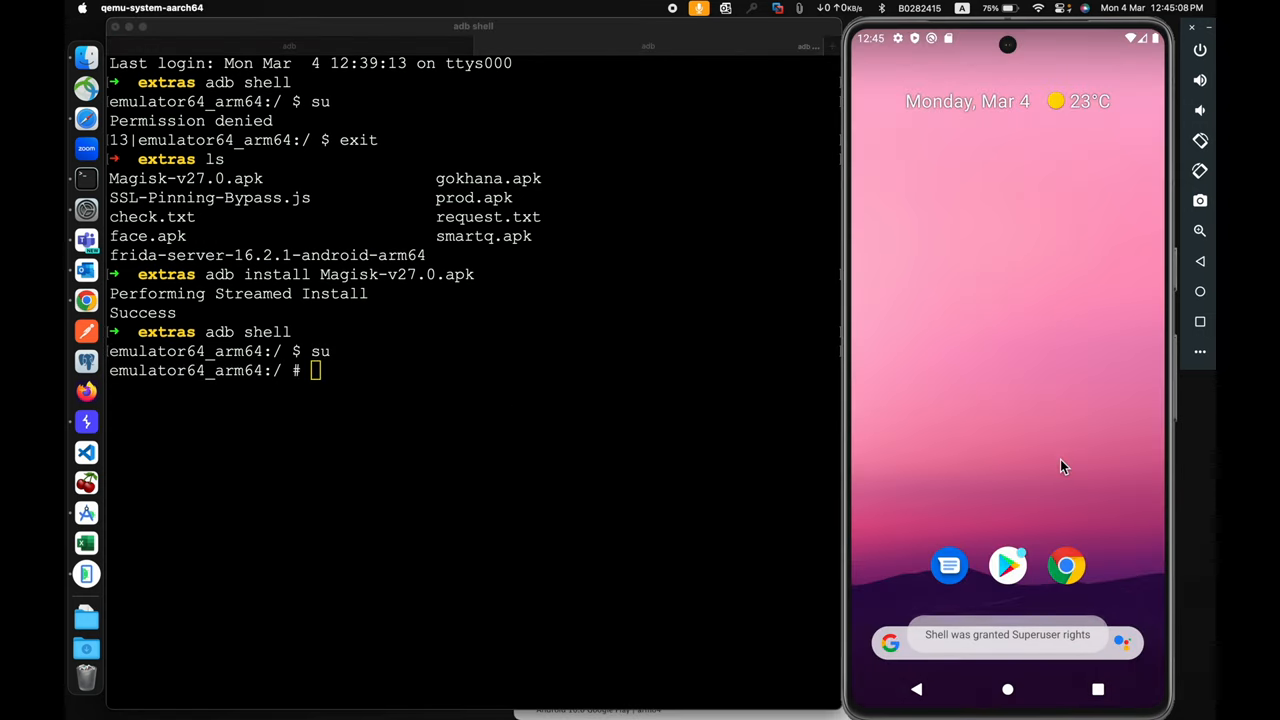
type("whoami")
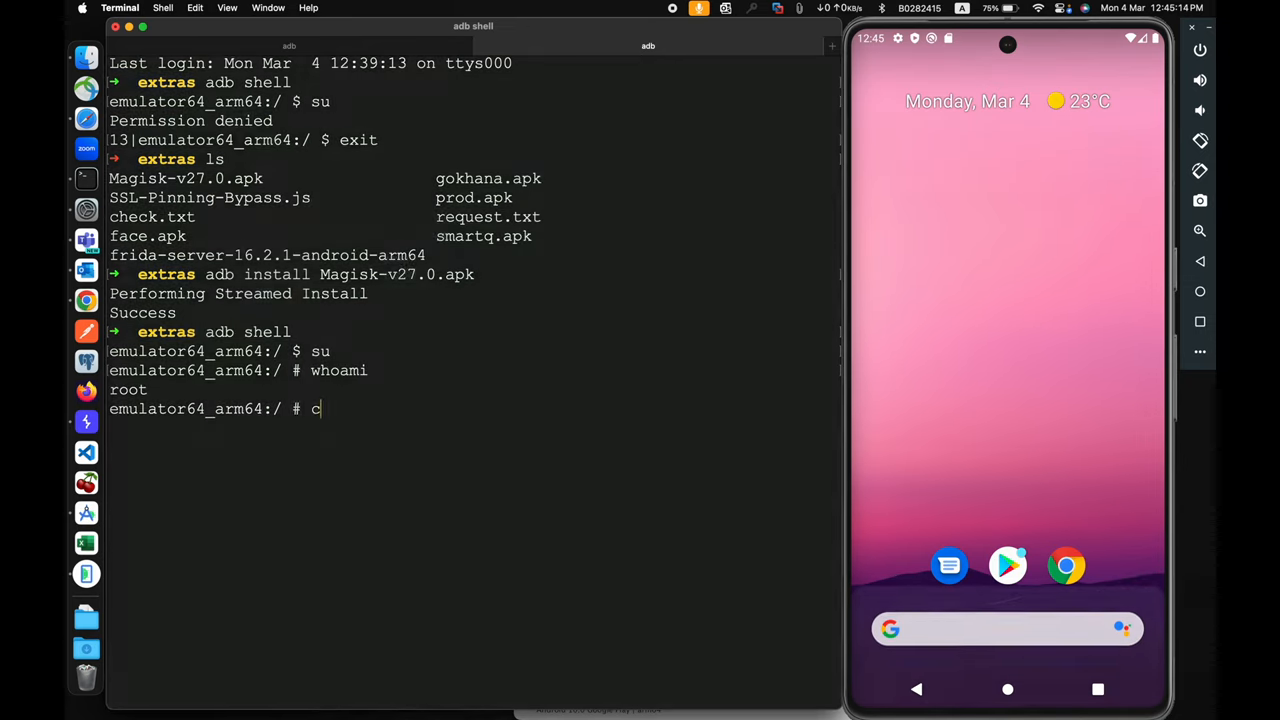
type("d /data/local/tmp")
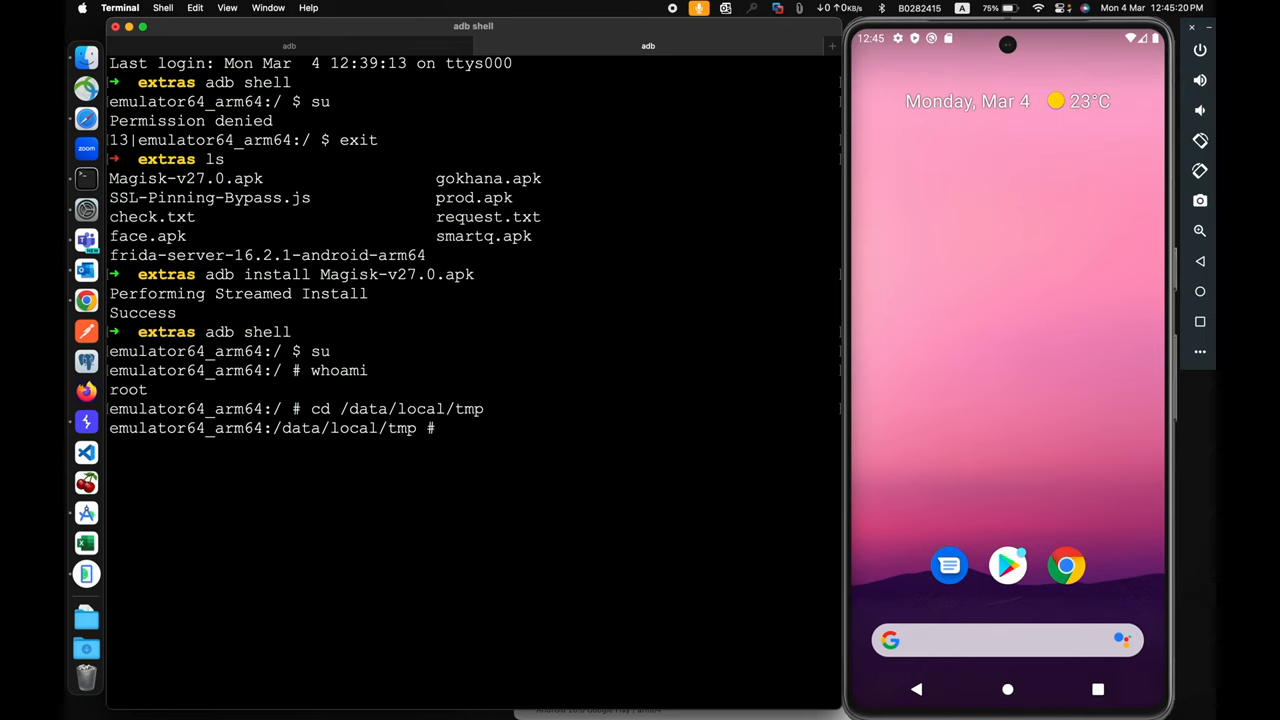
type("ls")
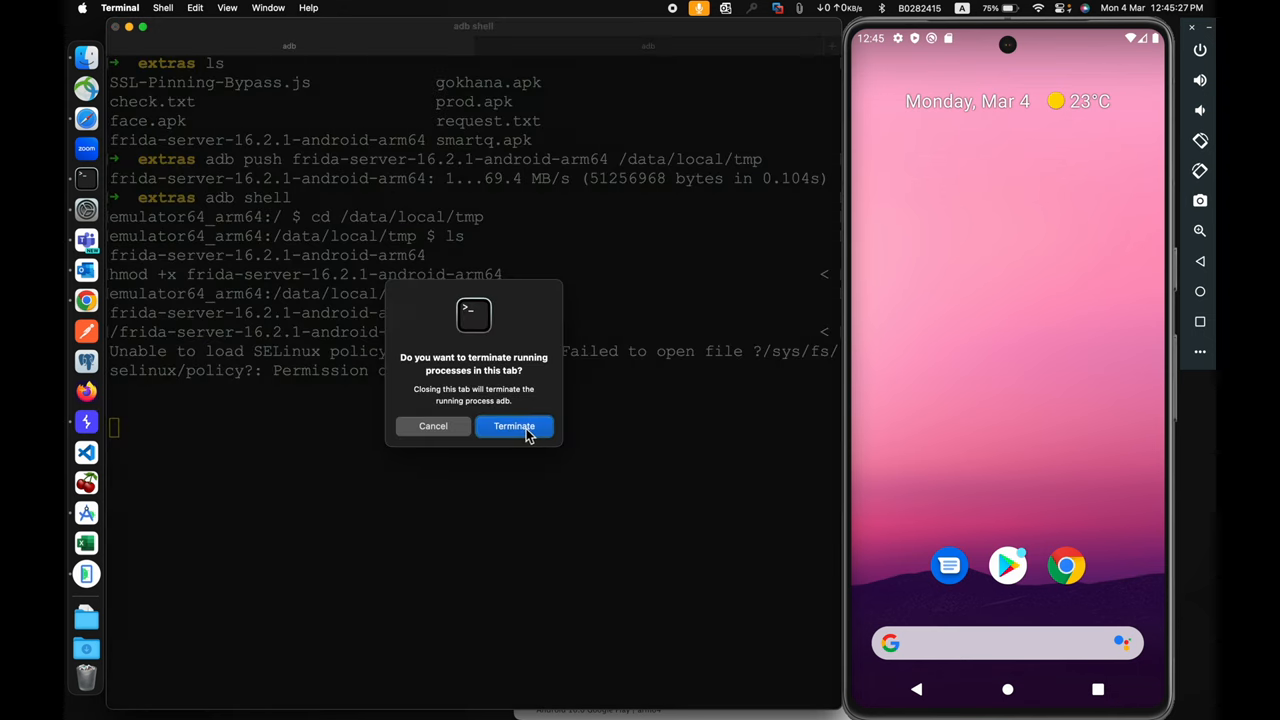
Terminate and close the old failed adb shell tab.
left_click(514, 426)
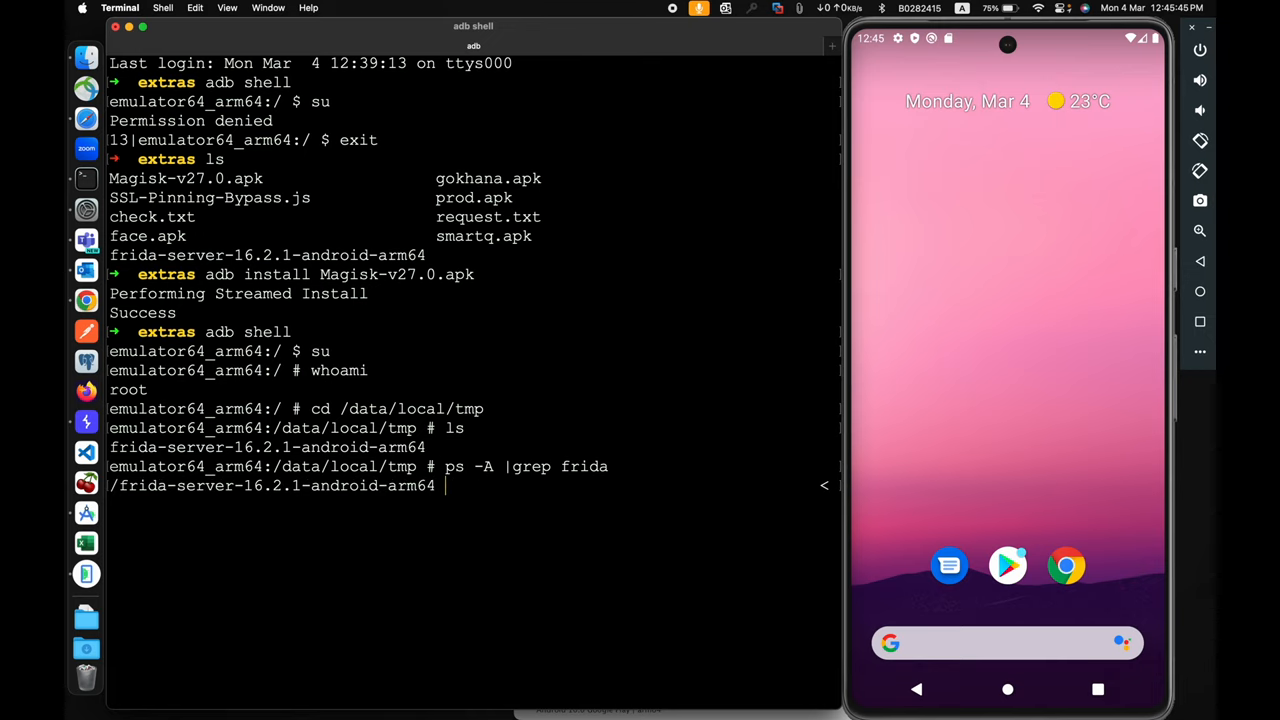
Start ./frida-server-16.2.1-android-arm64 in the background and check it with ps -A | grep frida.
type("&")
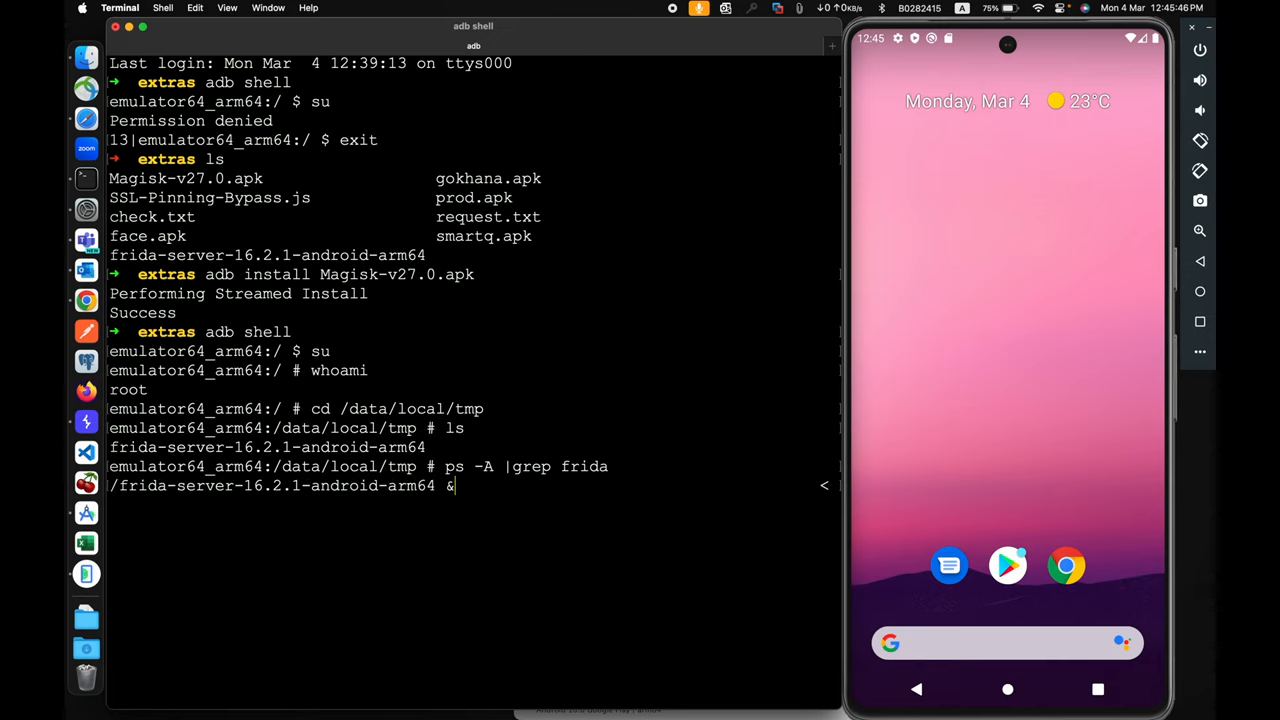
key("enter")
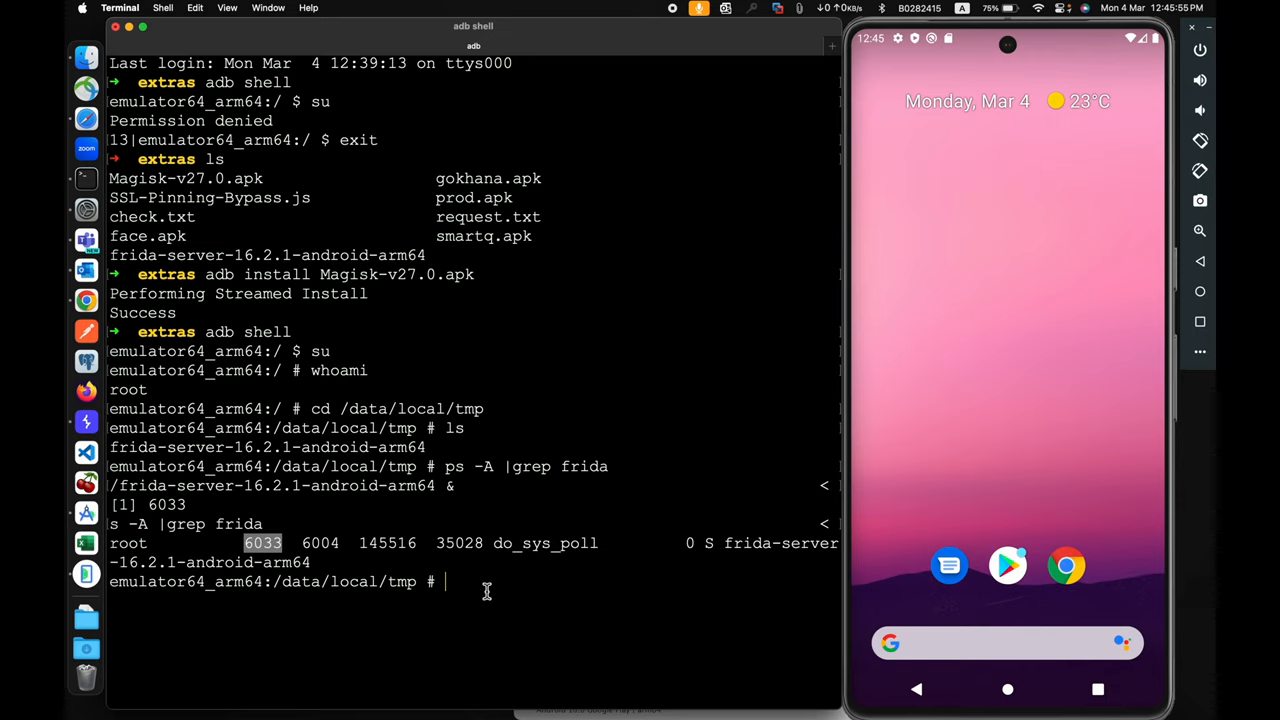
left_click(649, 45)
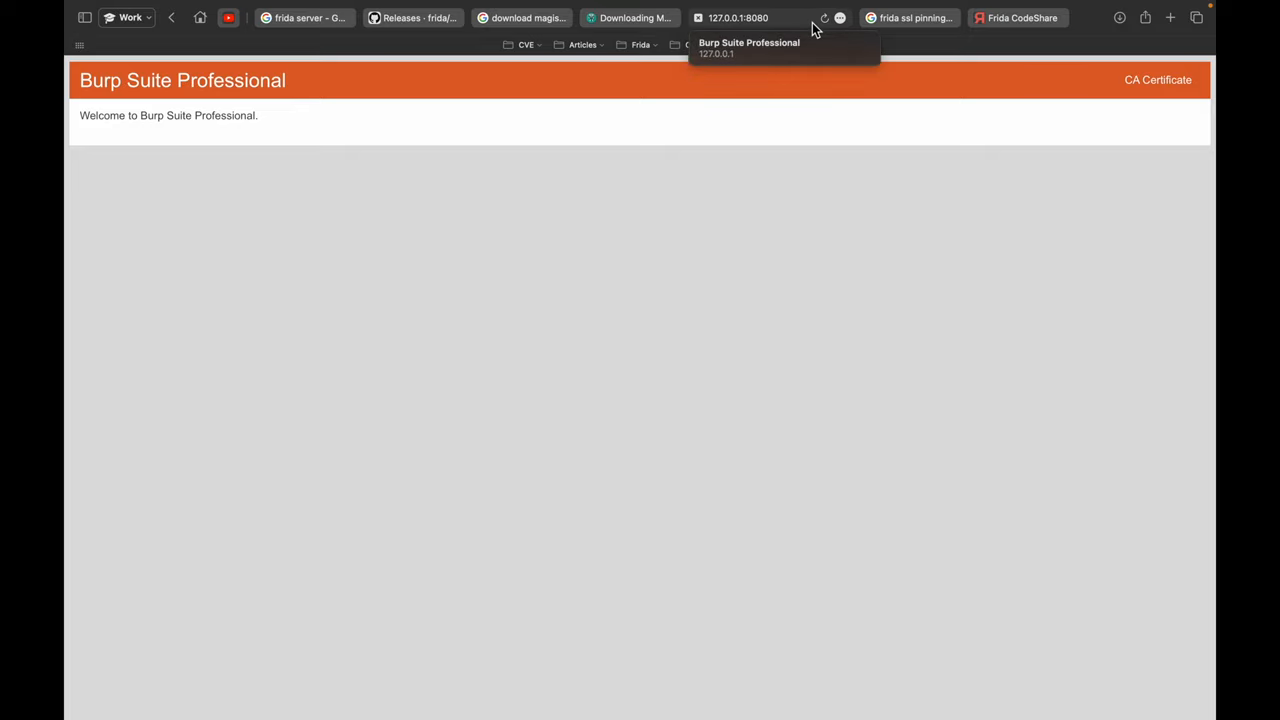
Download cacert.der from the CA Certificate link on 127.0.0.1:8080.
left_click(1158, 80)
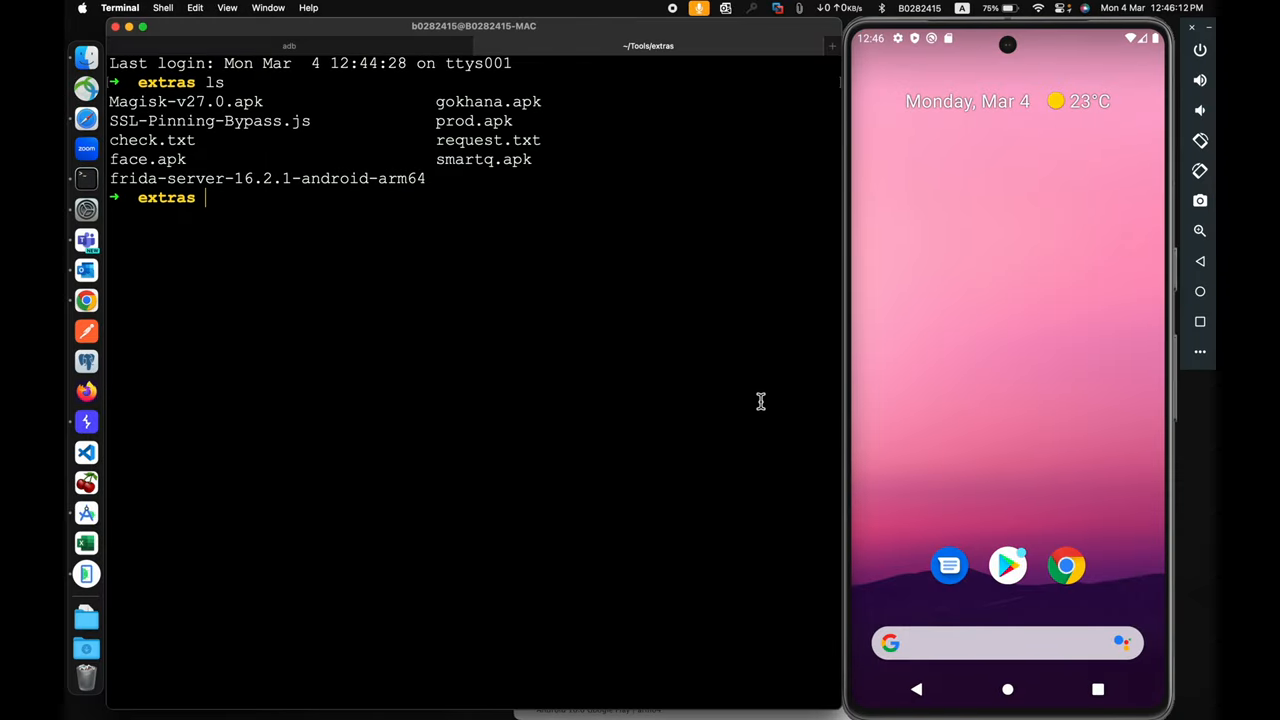
Rename cacert.der to cacert.crt and begin pushing cacert.crt to the emulator.
type("mv cacert.der cacert.crt")
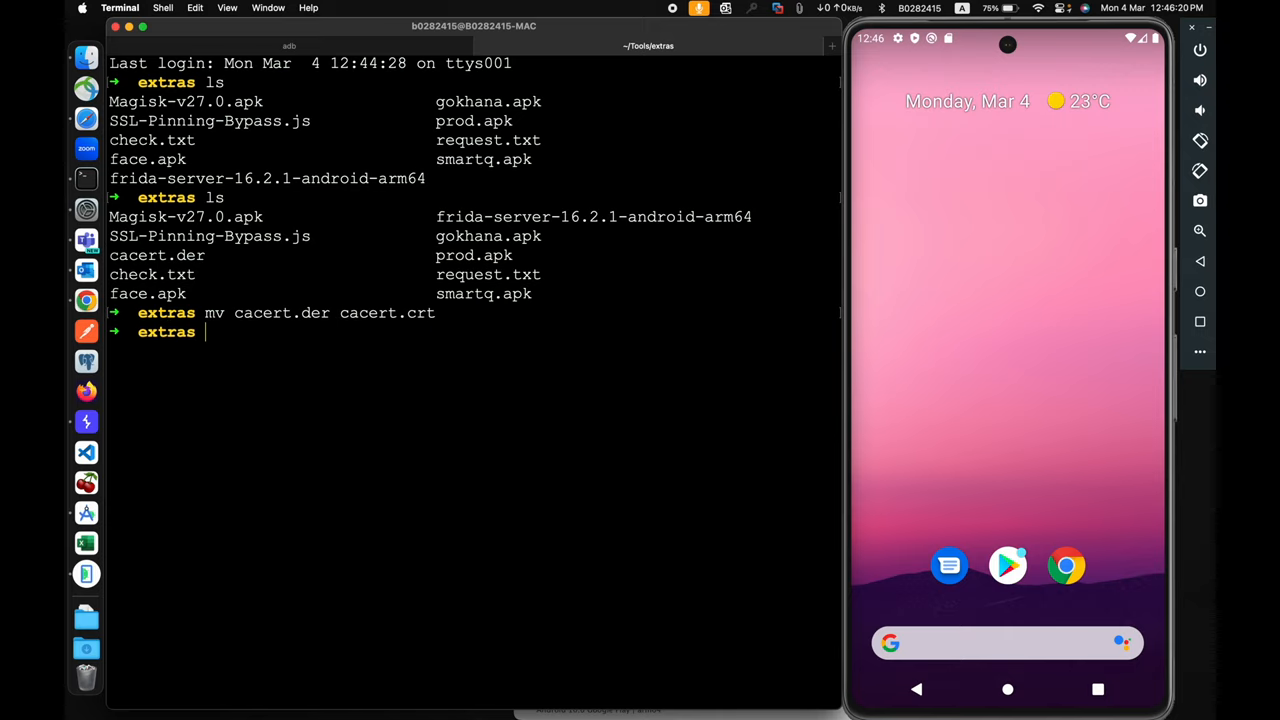
type("adb push")
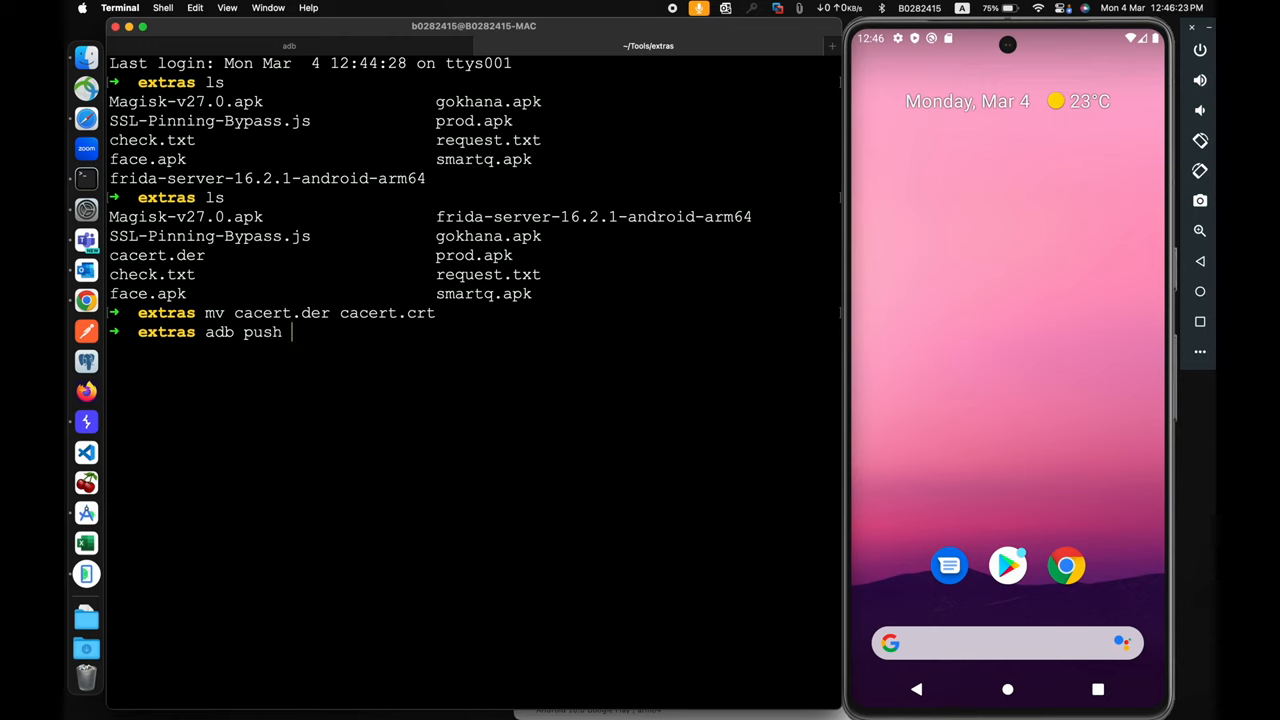
type("cacert.crt /sdcard/Download/")
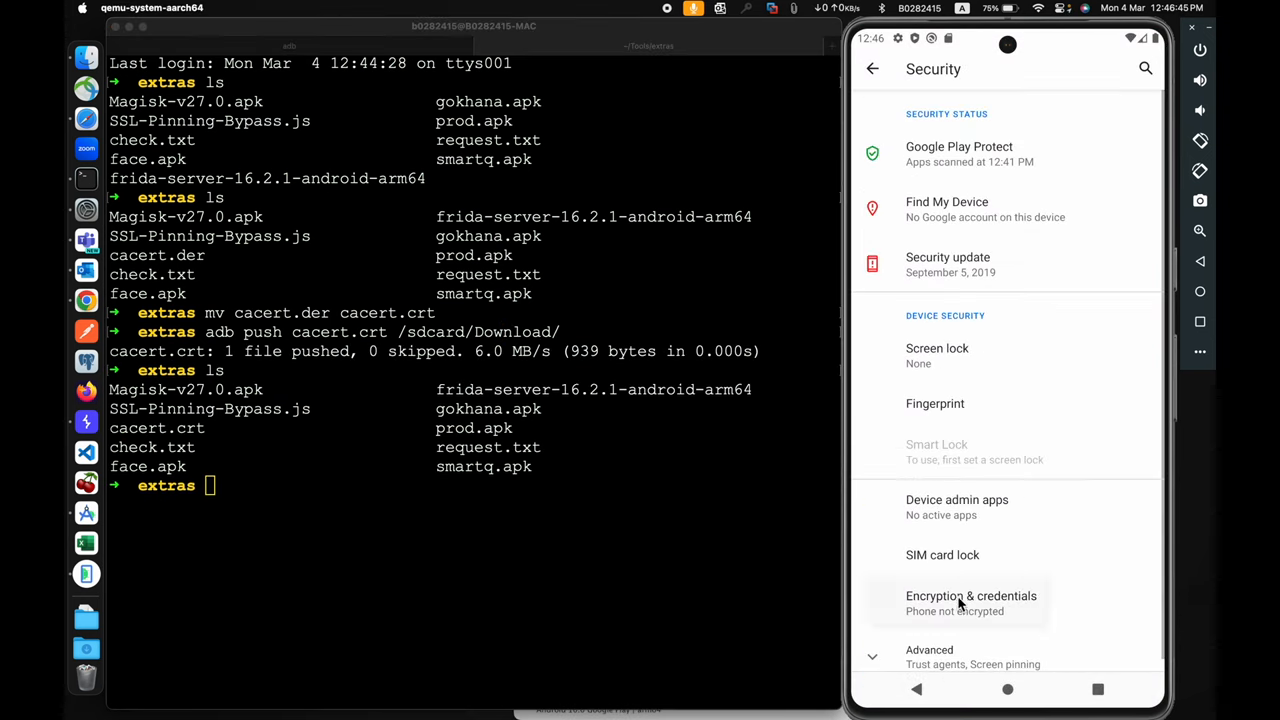
Browse the device's trusted CA certificates, then return to credential storage settings.
left_click(971, 595)
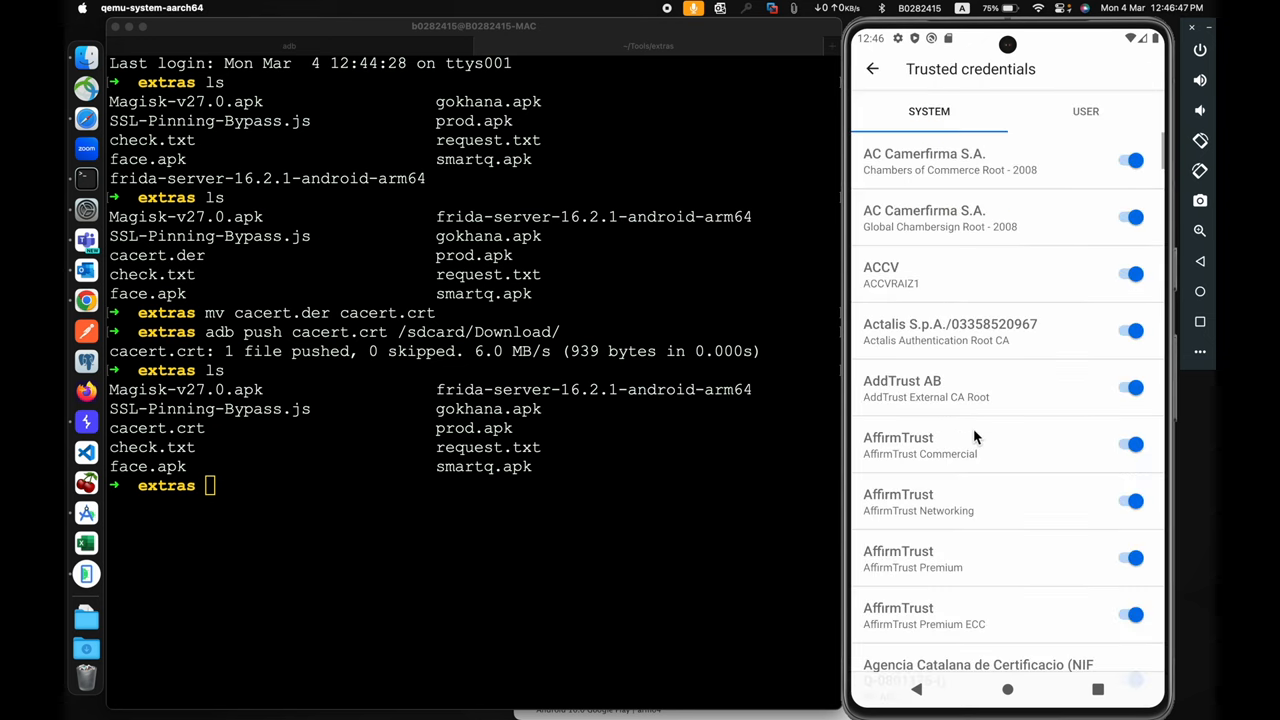
scroll("down", 3)
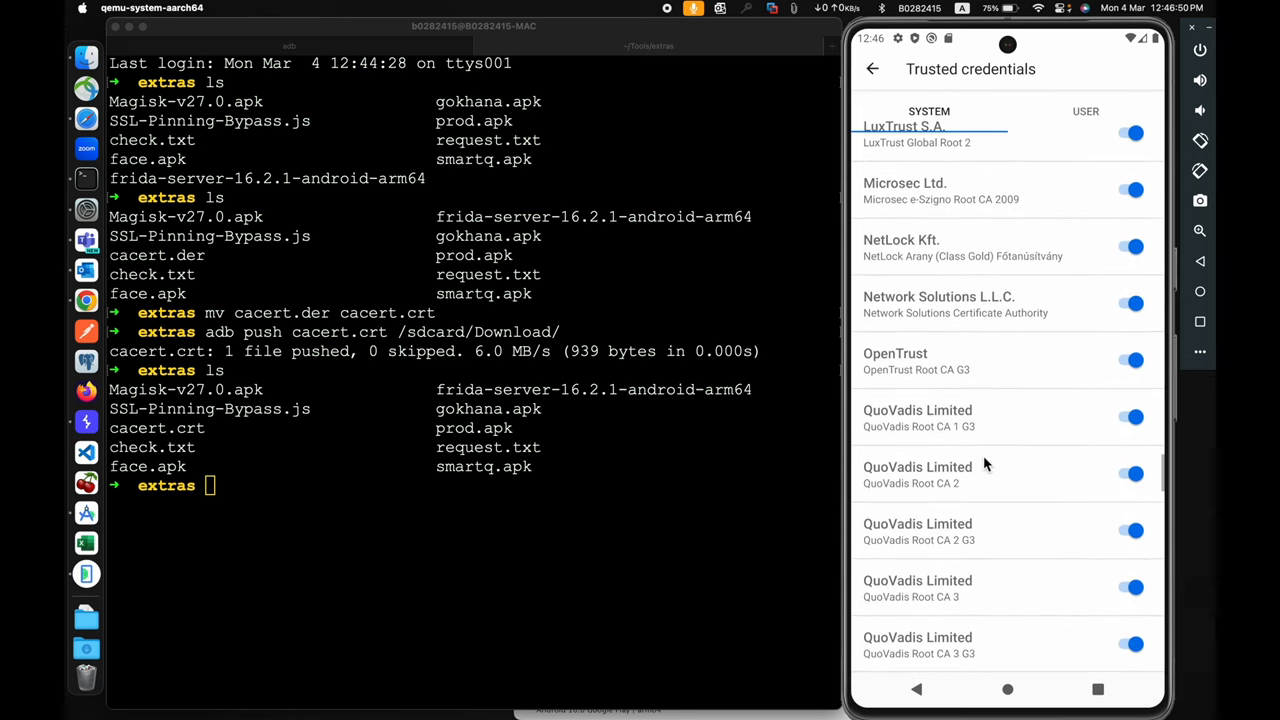
left_click(871, 68)
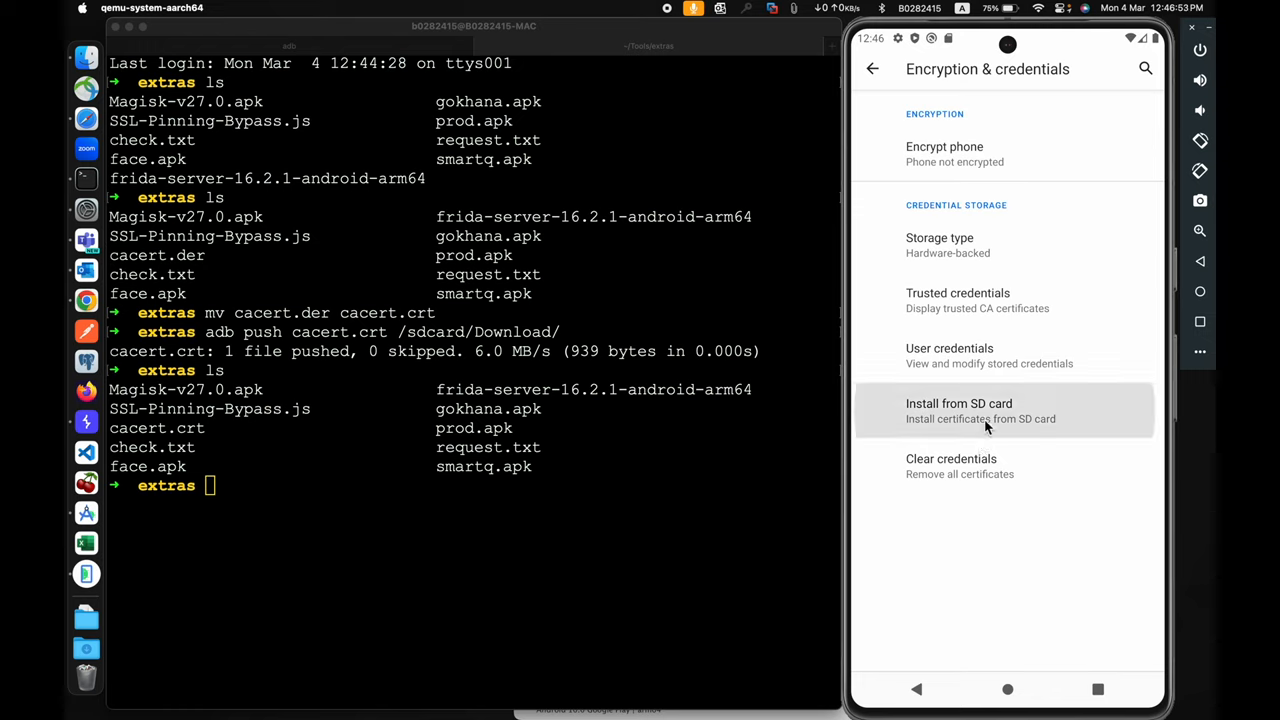
Install the pushed cacert.crt from storage as a named trusted certificate.
left_click(958, 410)
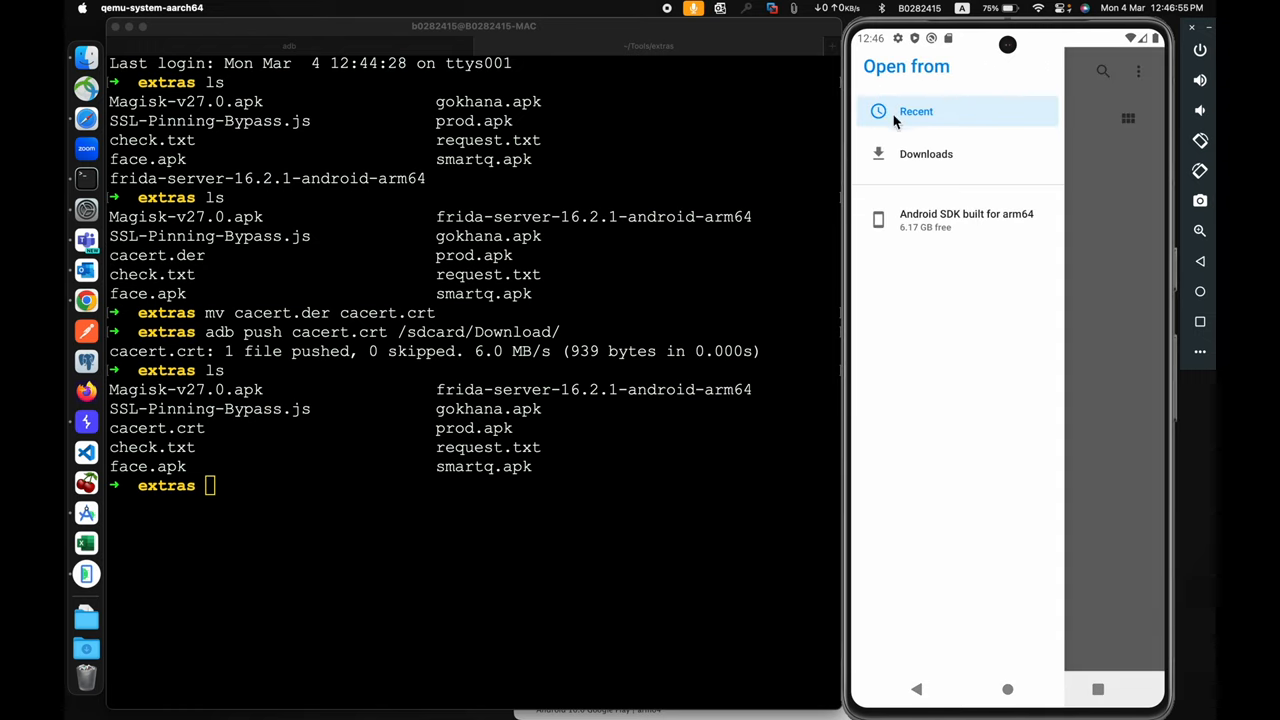
left_click(925, 154)
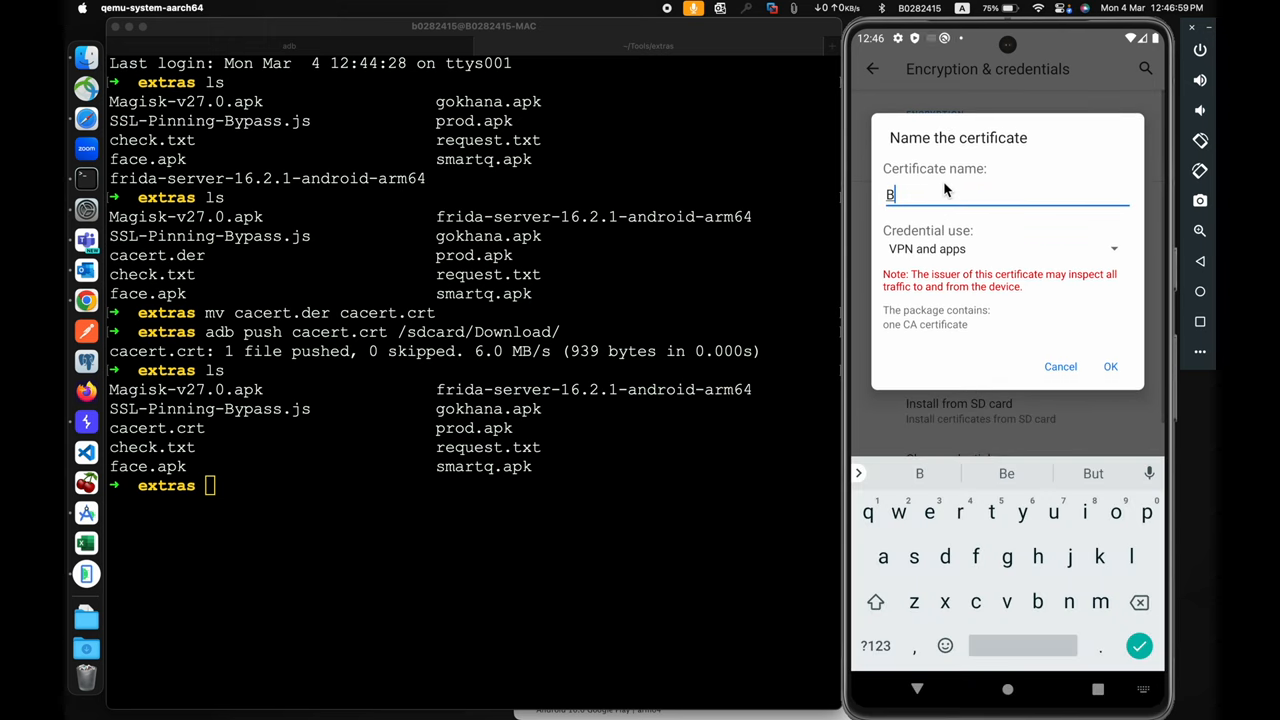
left_click(1060, 366)
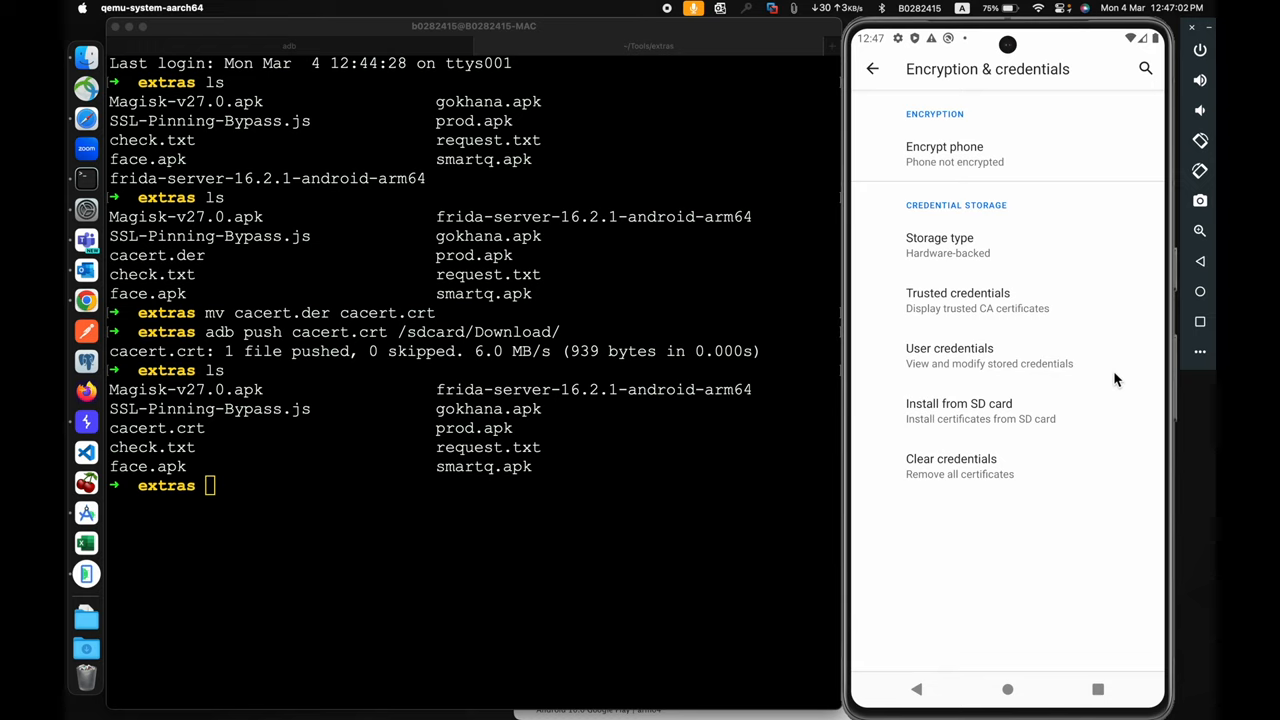
Install SmartQ with adb install, launch it, and dismiss the full-screen notice.
type("adb install smartq.apk")
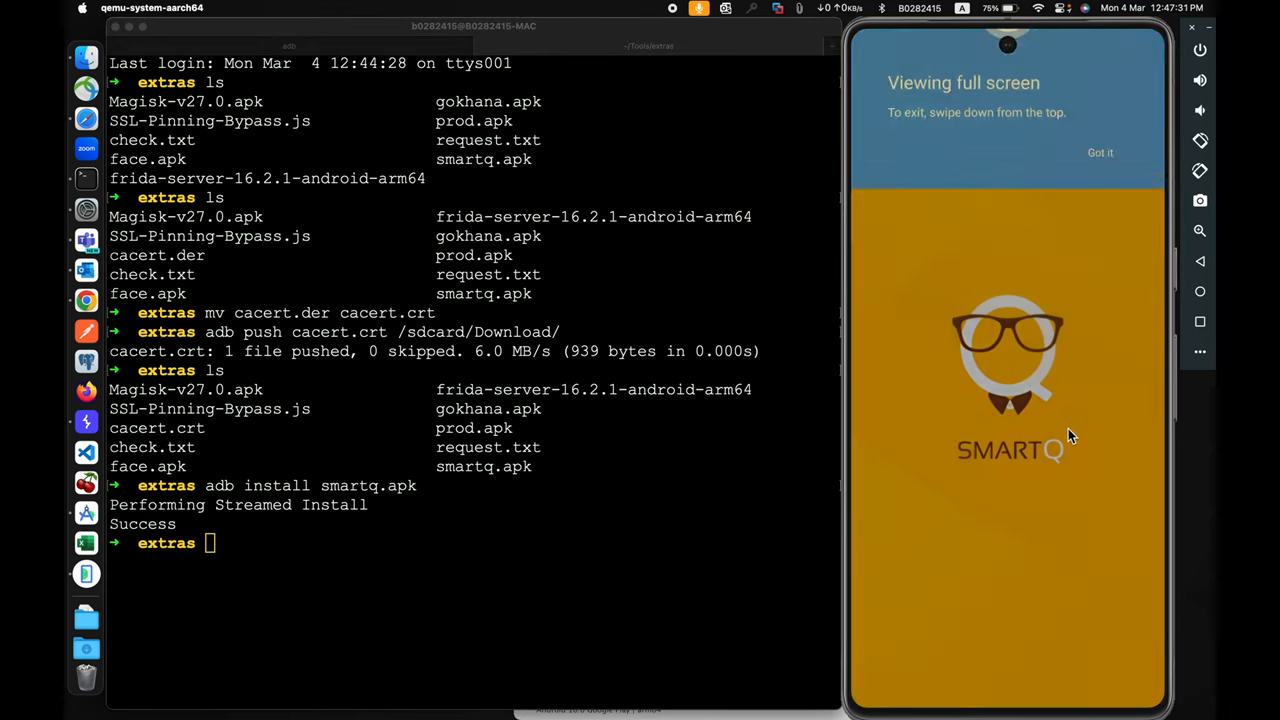
left_click(1099, 152)
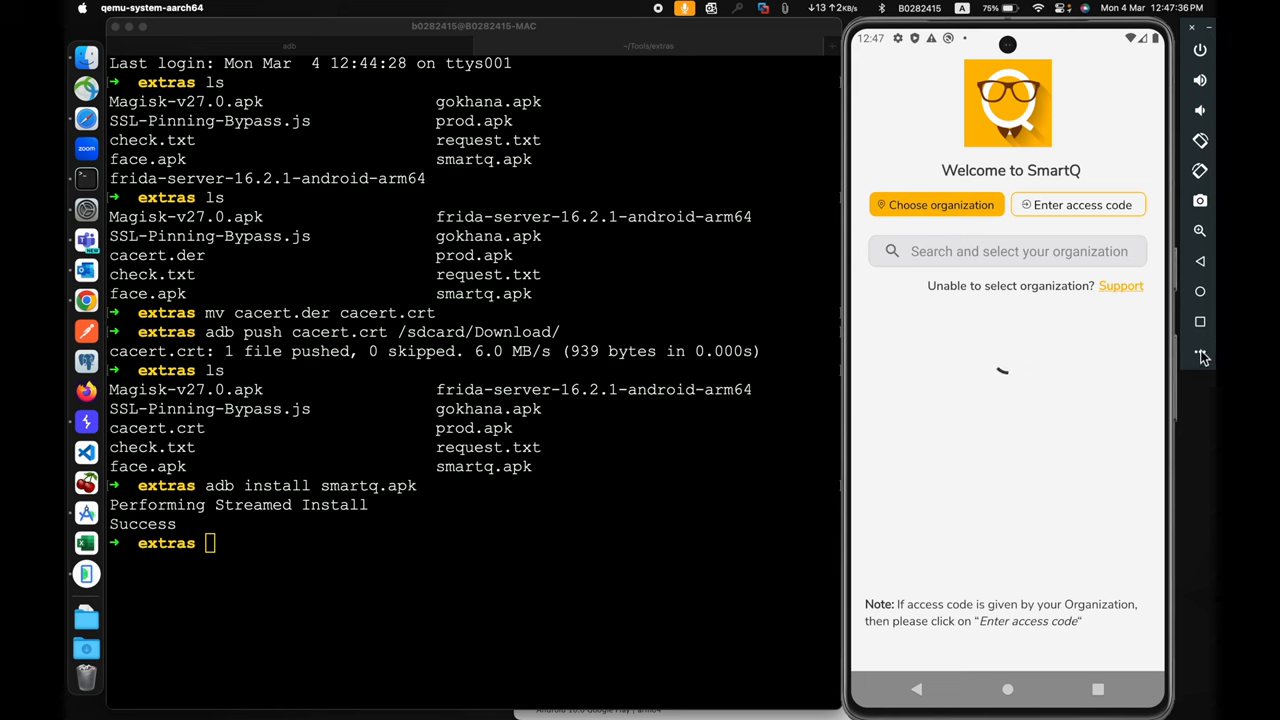
left_click(1200, 355)
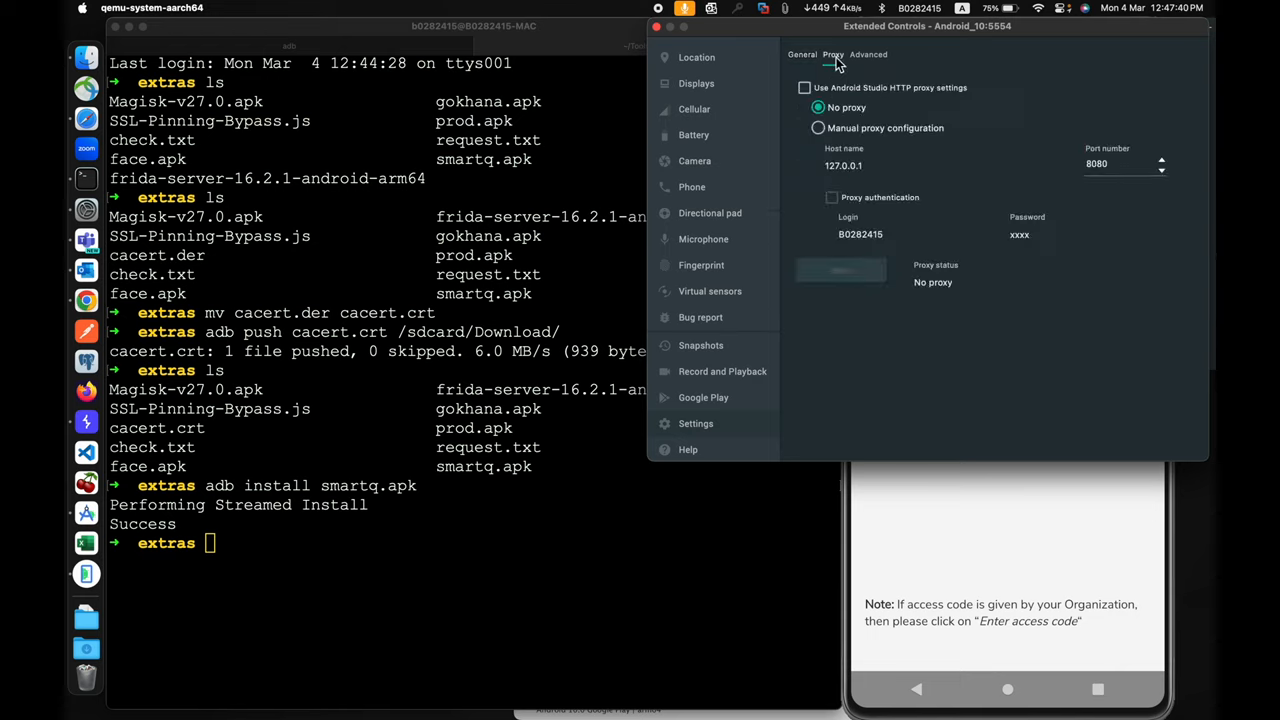
Apply a manual proxy at 127.0.0.1:8080 and close the Extended Controls window.
left_click(818, 128)
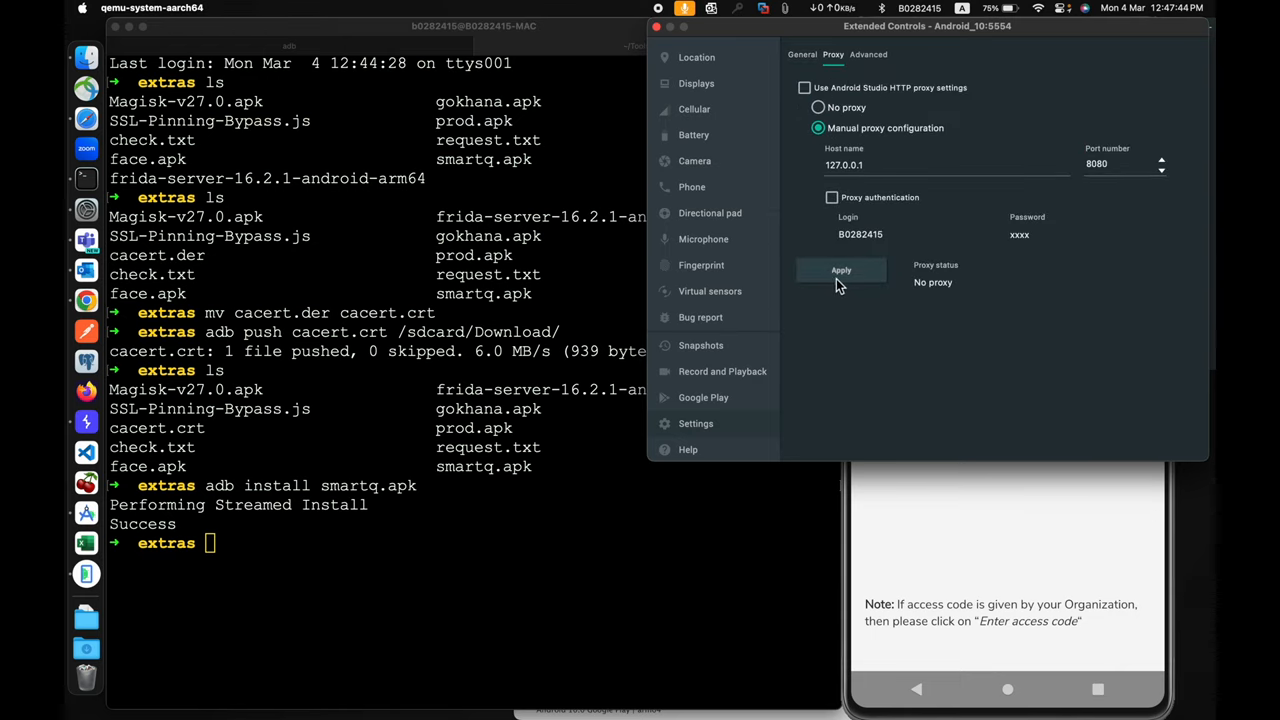
left_click(841, 270)
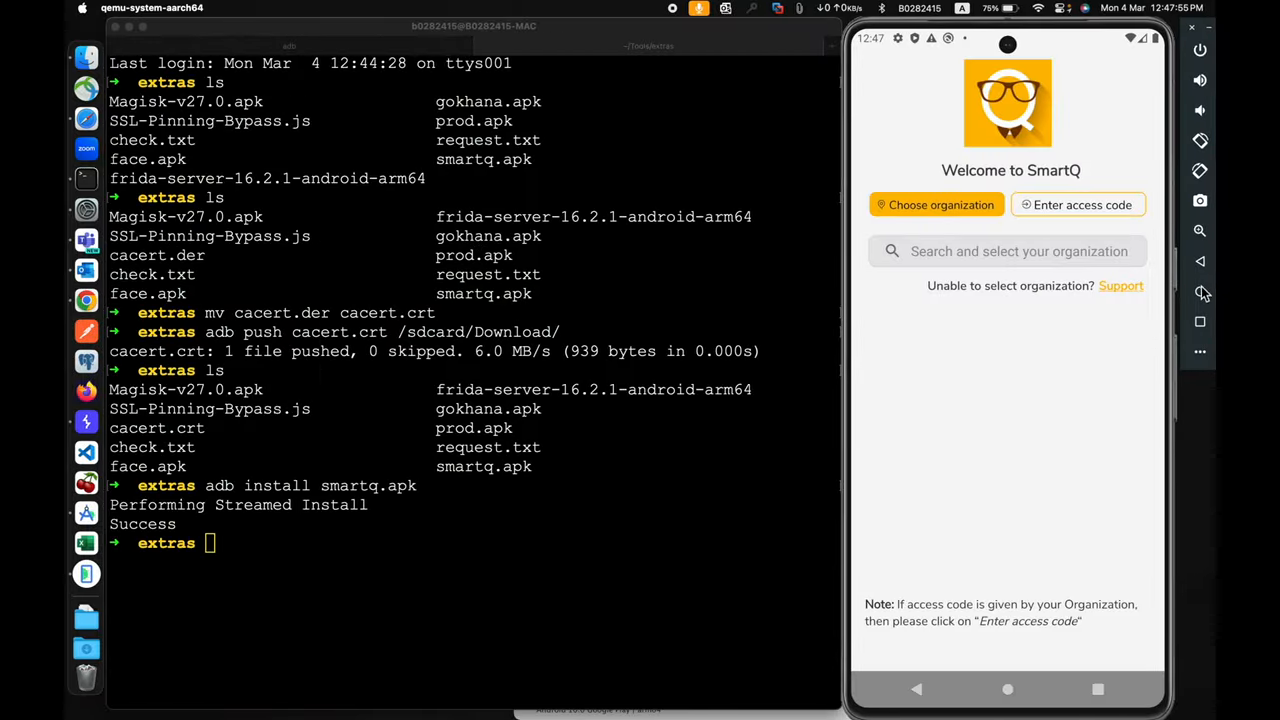
left_click(1007, 689)
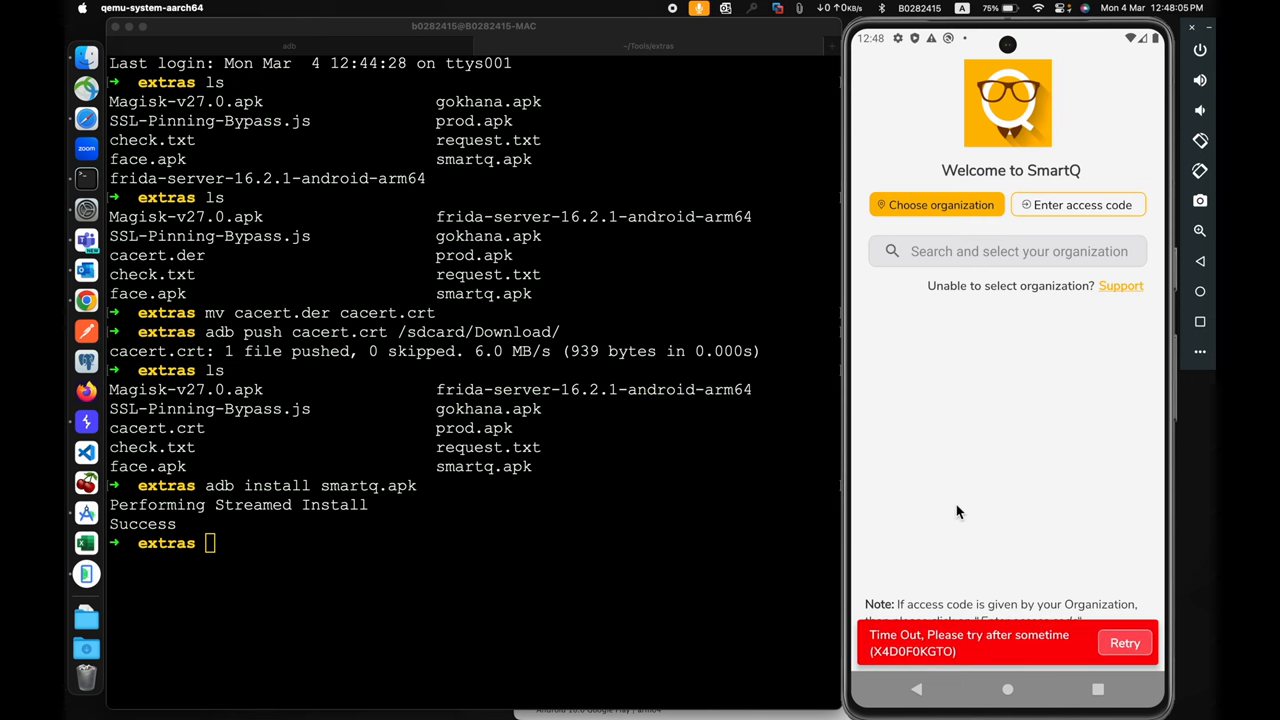
mouse_move(345, 585)
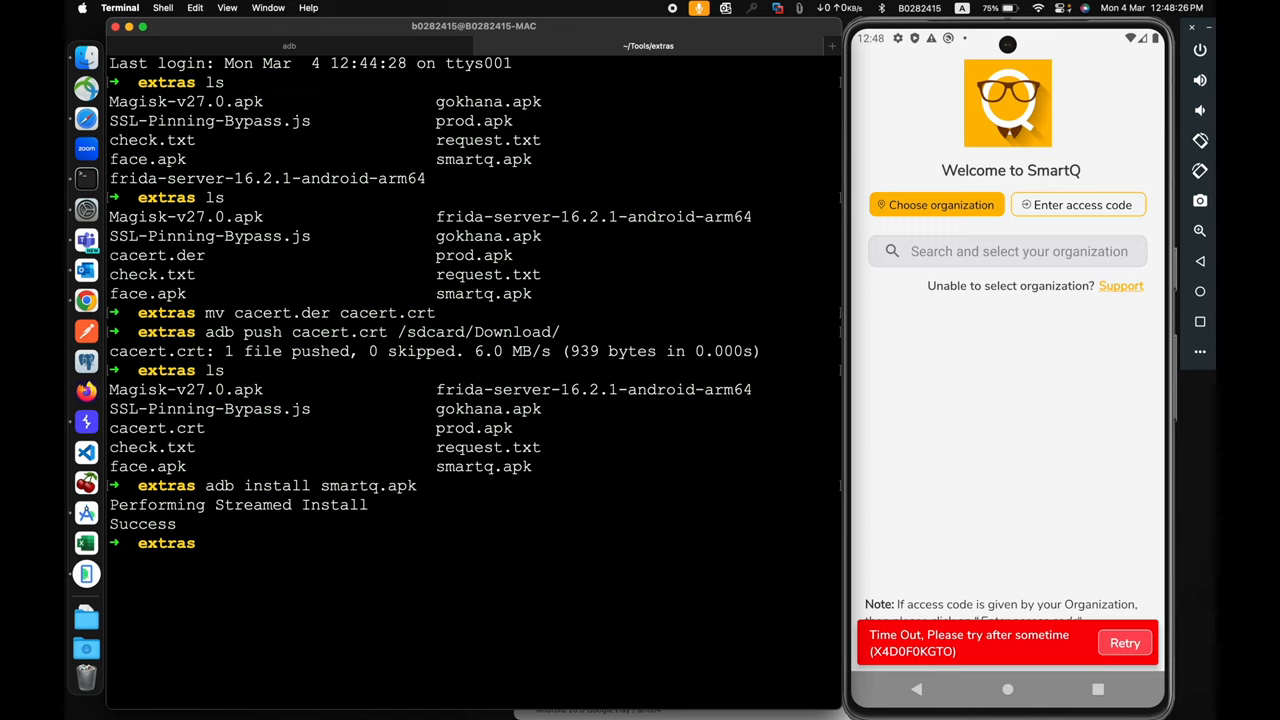
List installed packages filtered by 'smart' to find SmartQ's package name.
type("adb shell pm list packa")
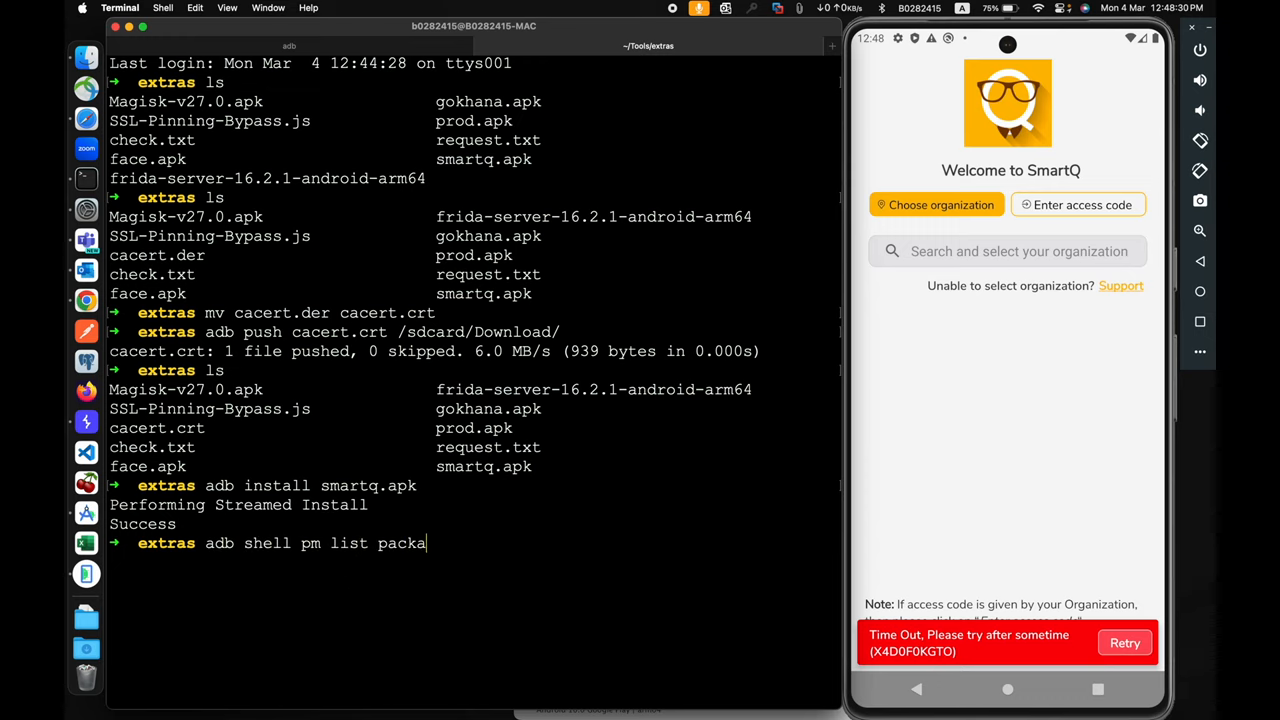
type("ges |g")
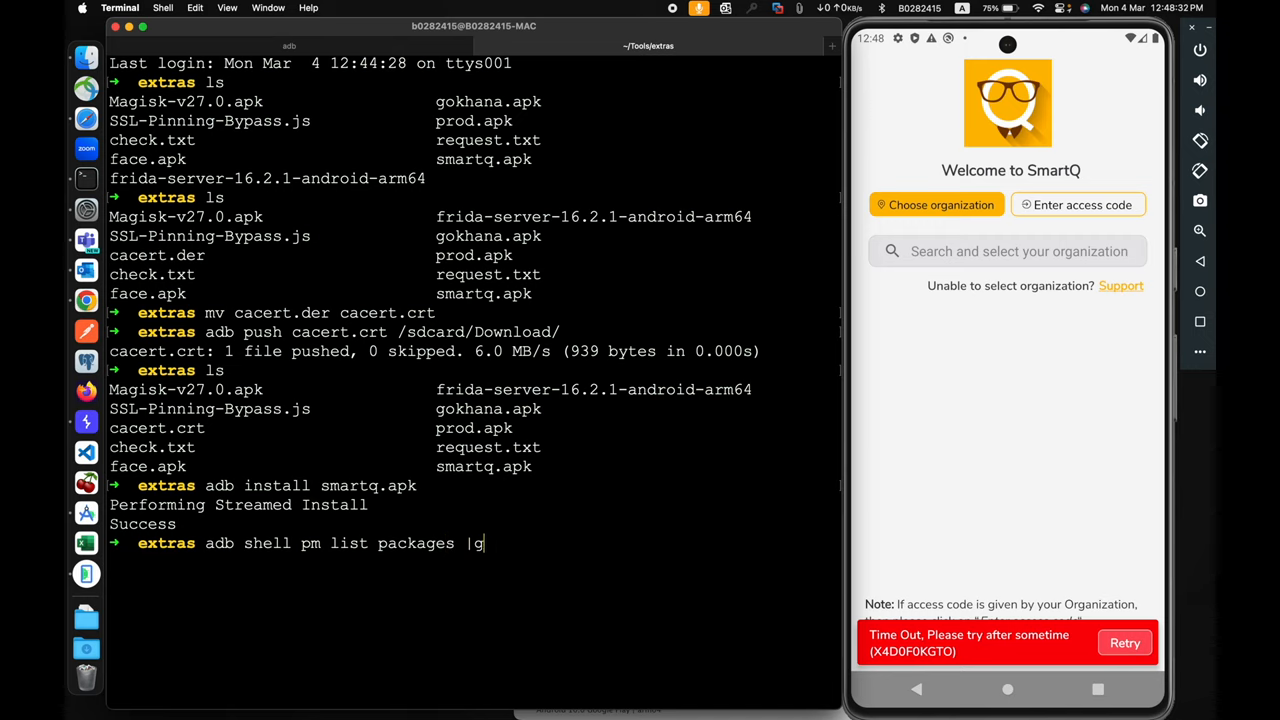
type("rep smart")
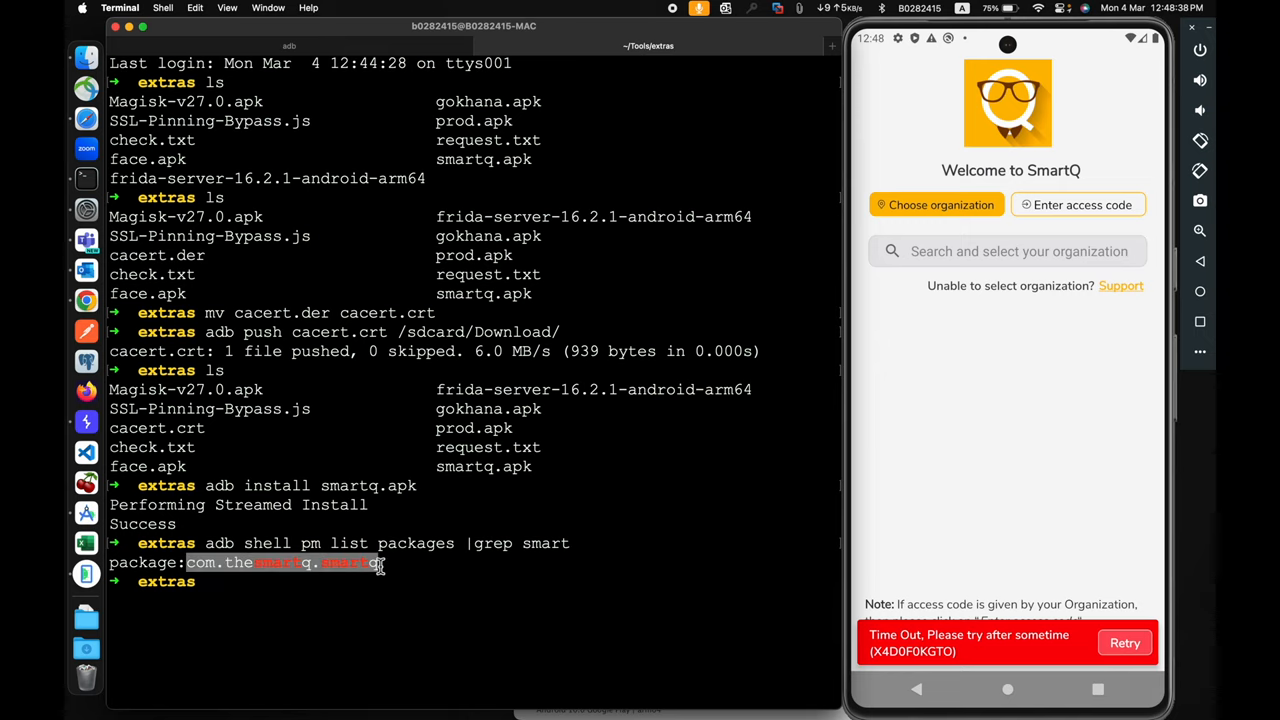
Begin the Frida command 'frida -U -f com.thesmartq.smartq -l'.
type("frida")
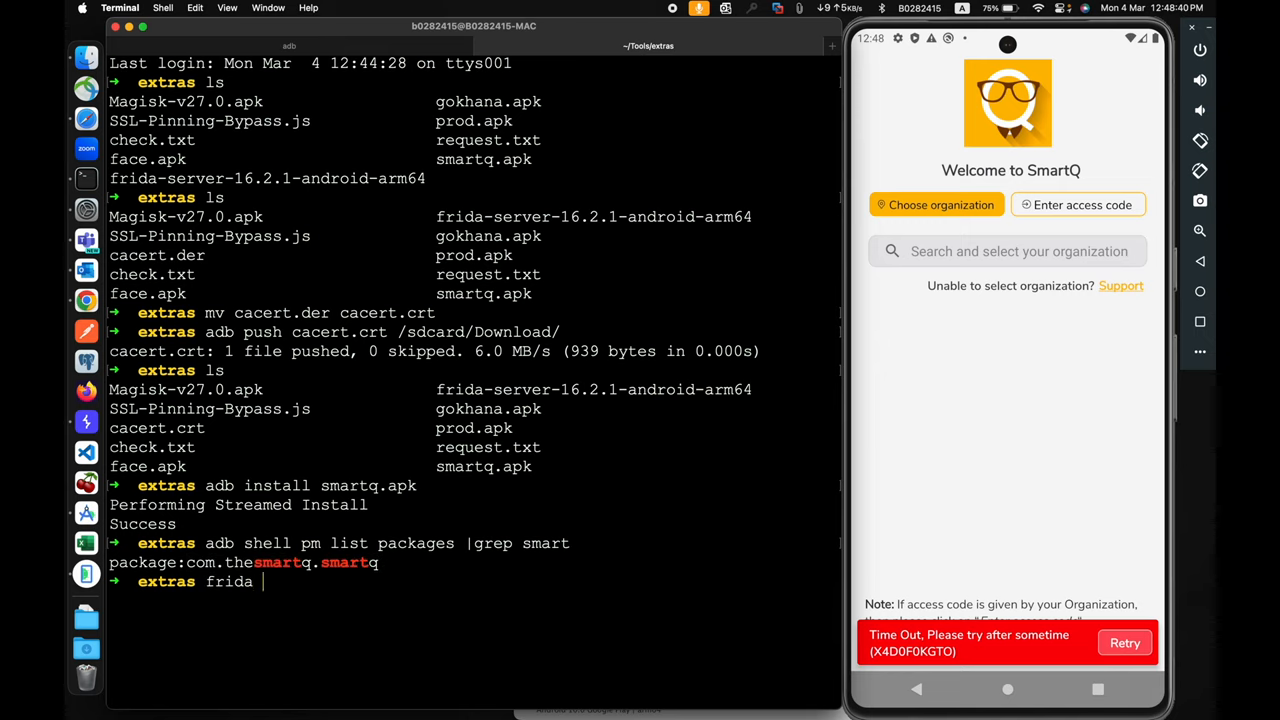
type("-U")
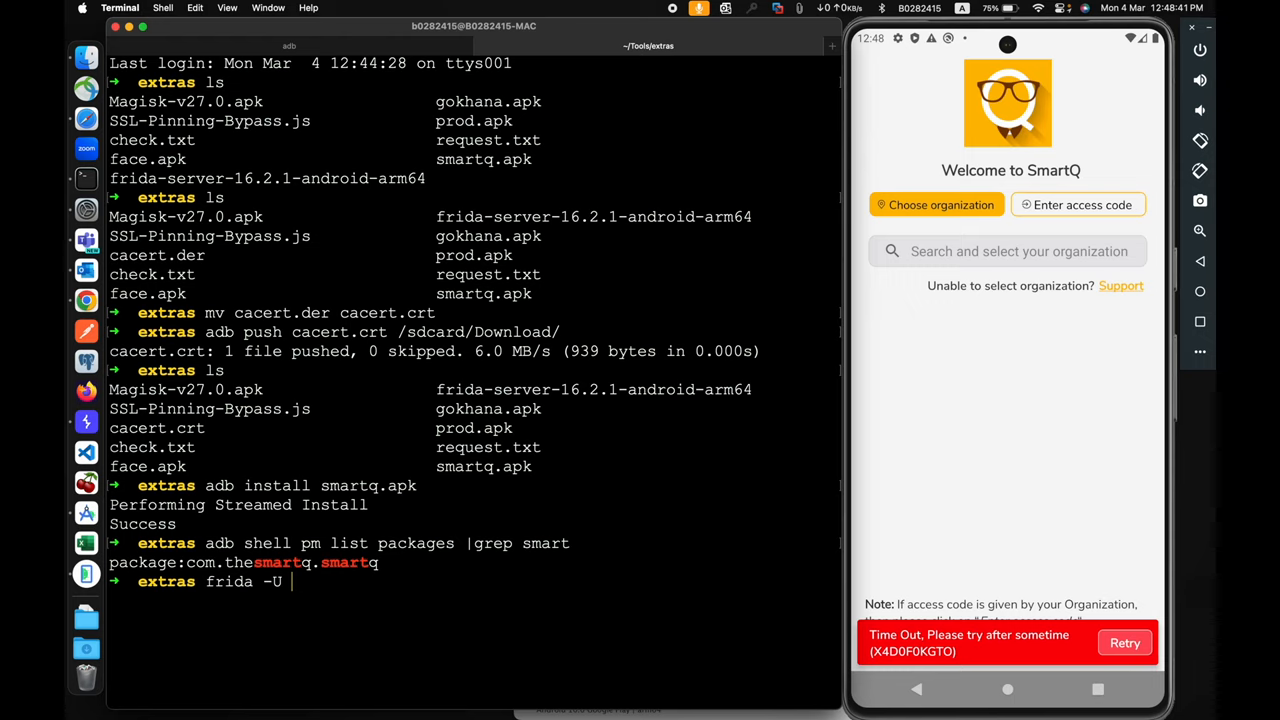
type("-f com.thesmartq.smartq")
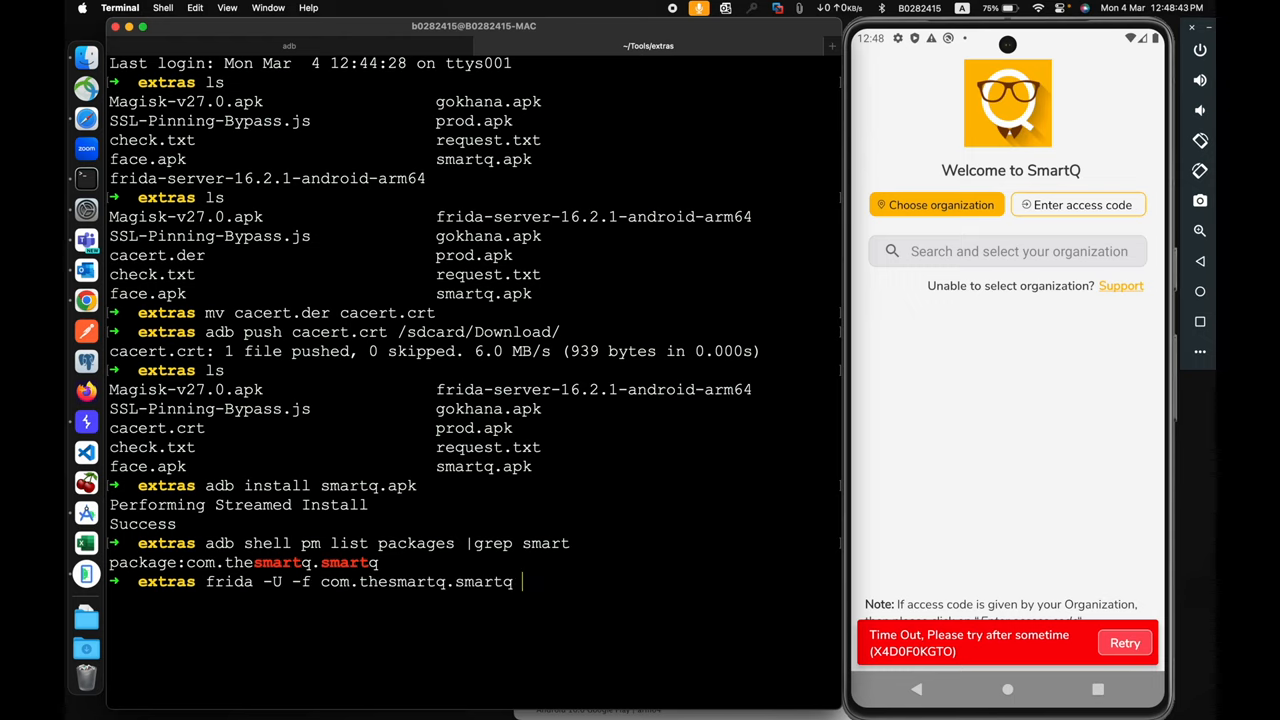
type("-")
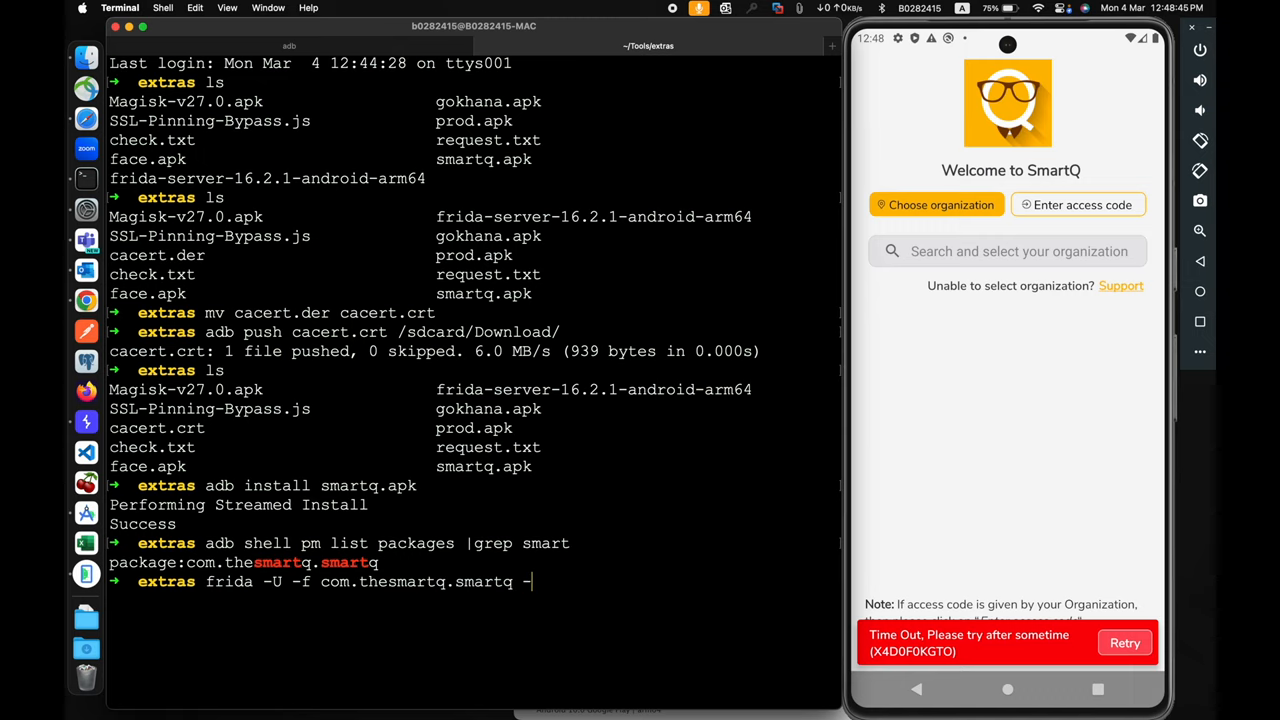
type("l")
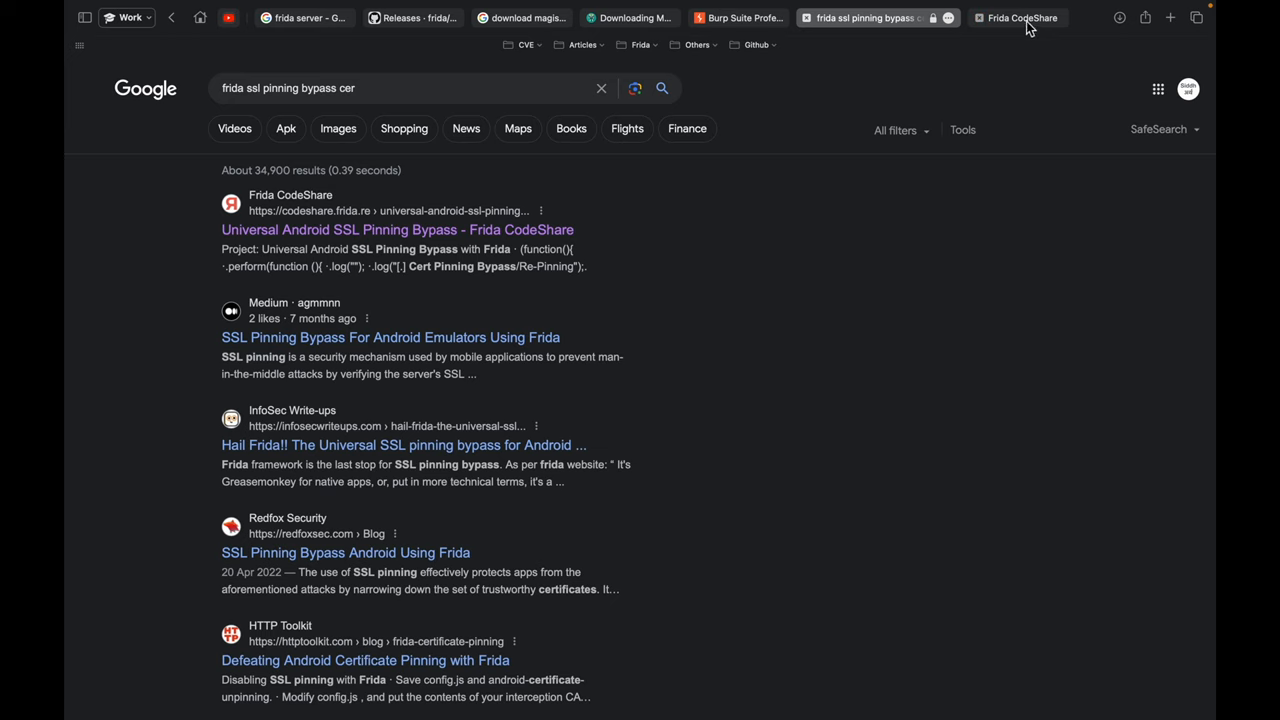
Read through the Universal Android SSL Pinning Bypass script on Frida CodeShare.
left_click(397, 229)
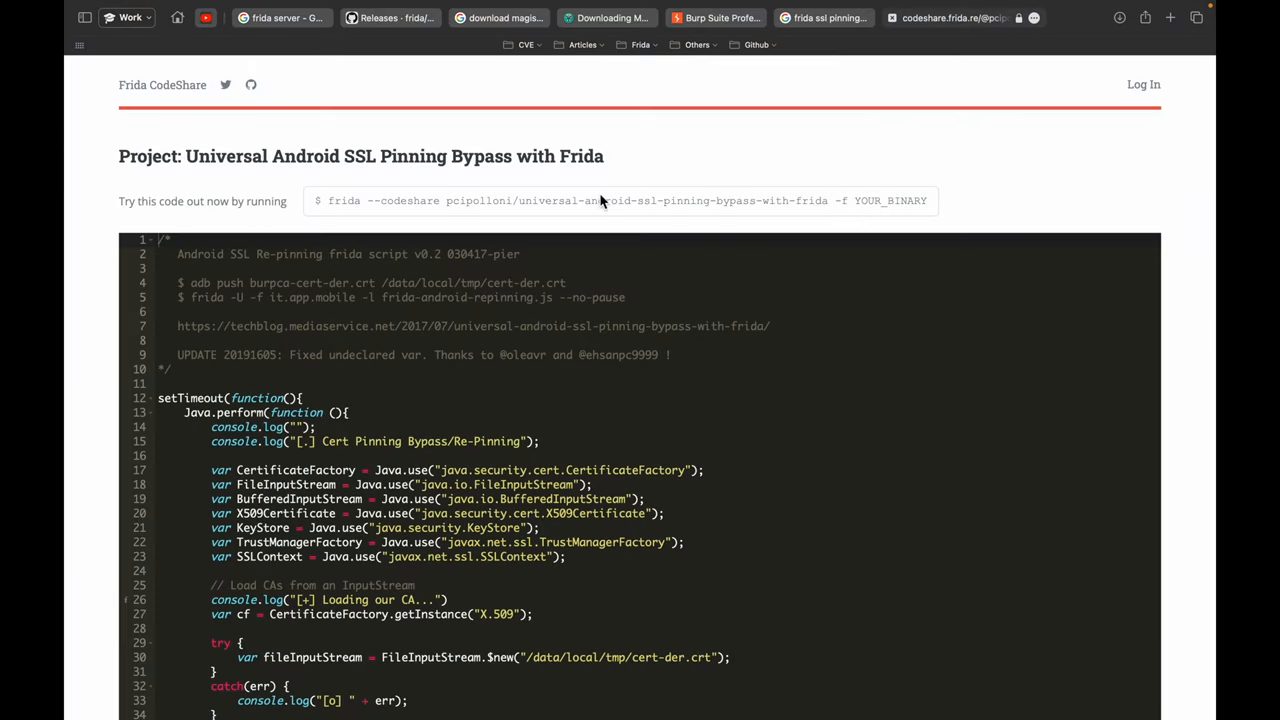
mouse_move(421, 266)
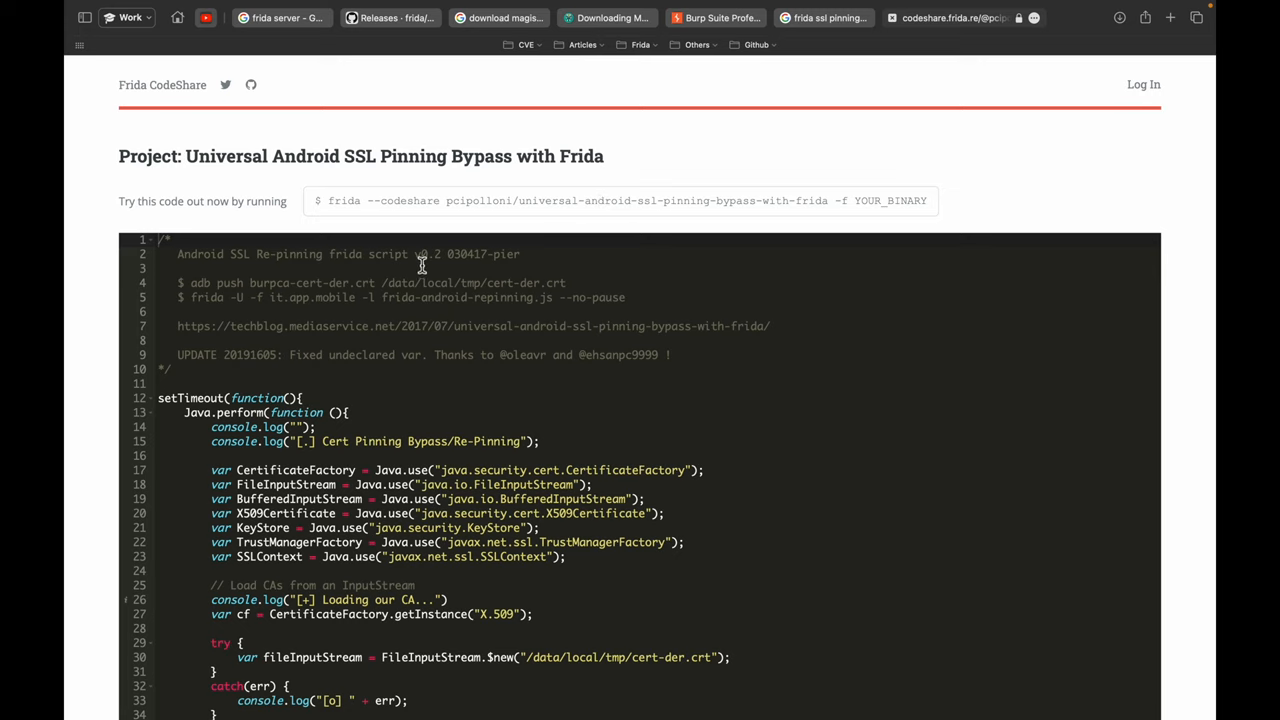
scroll("down", 3)
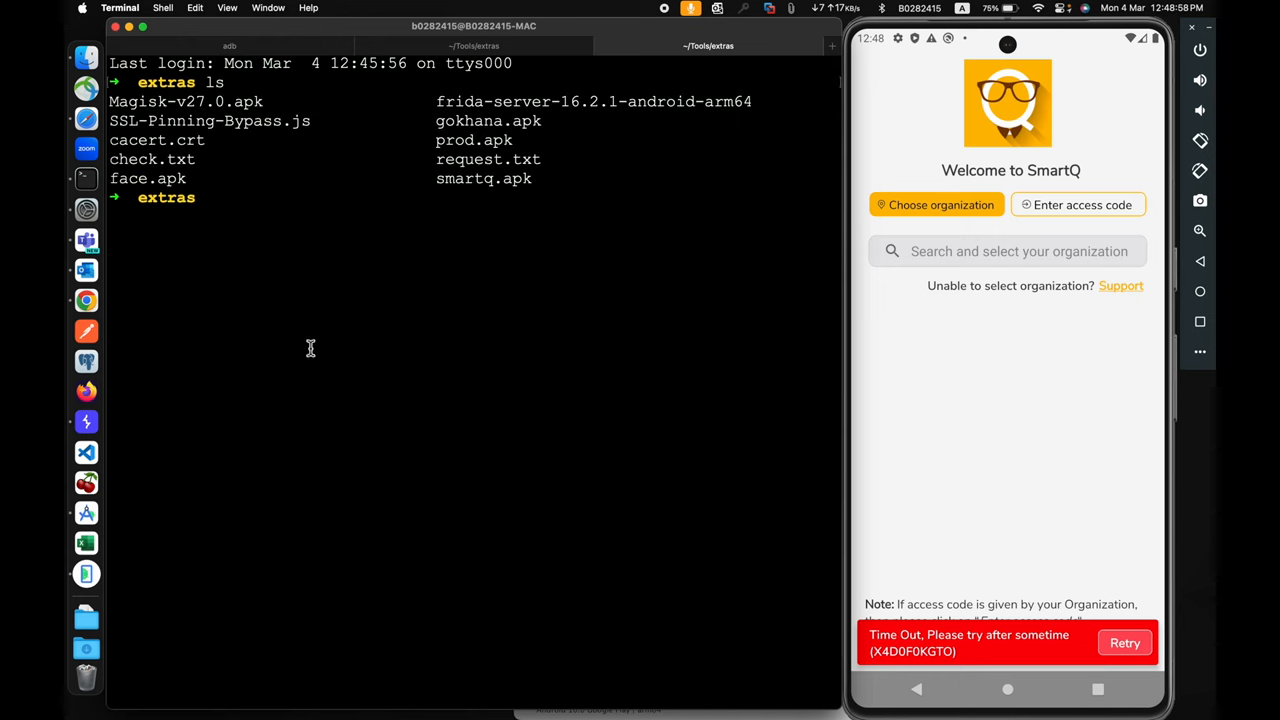
Launch SmartQ via Frida with SSL-Pinning-Bypass.js, search 'gur', and select Samsung HO.
double_click(200, 120)
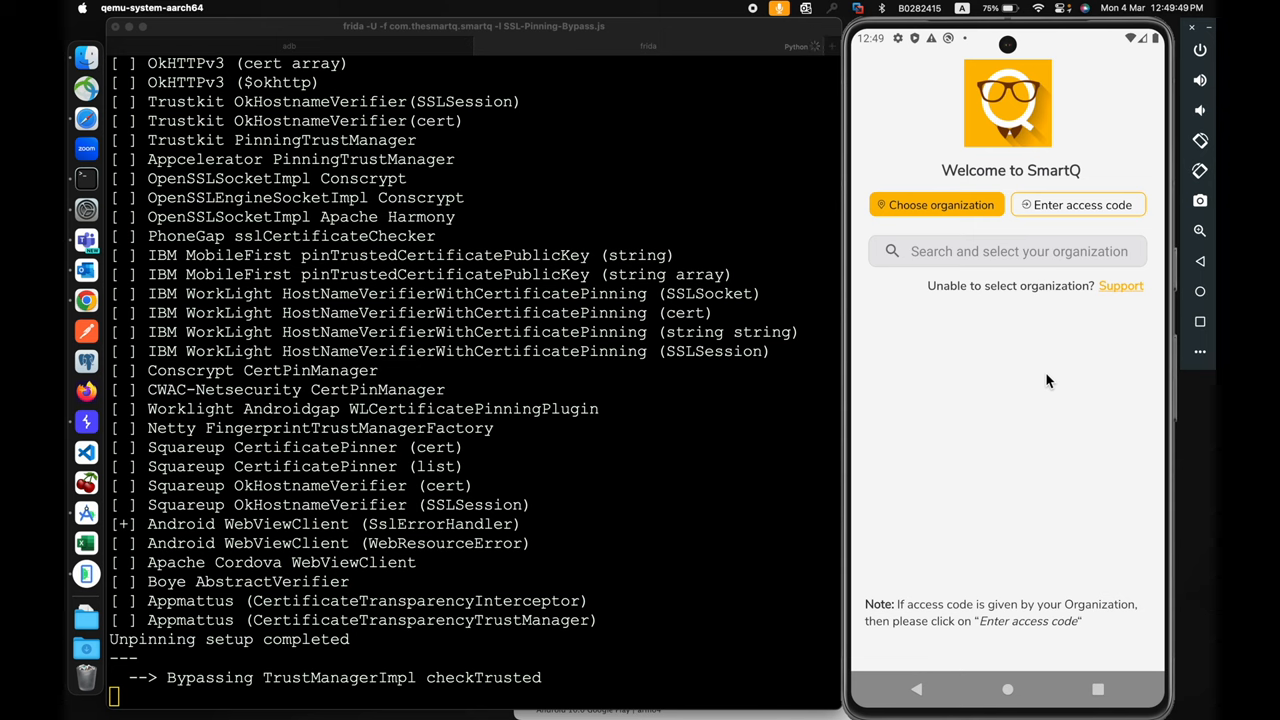
left_click(1006, 251)
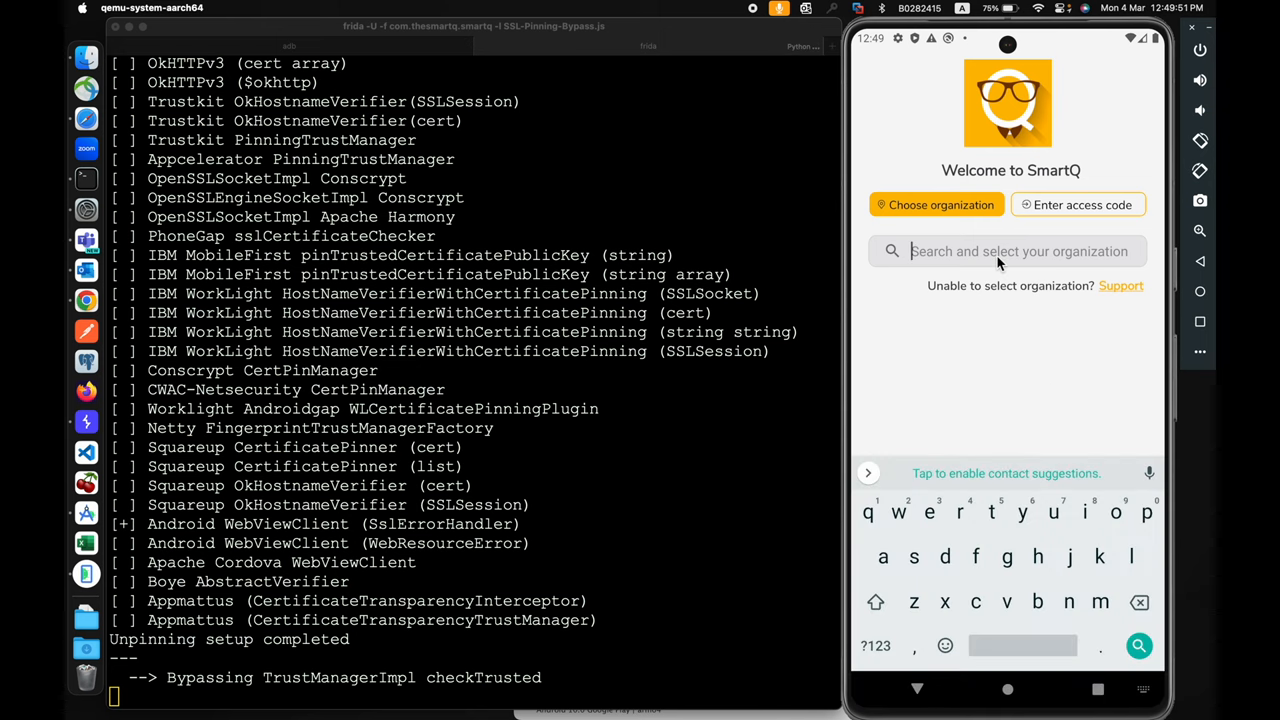
type("gur")
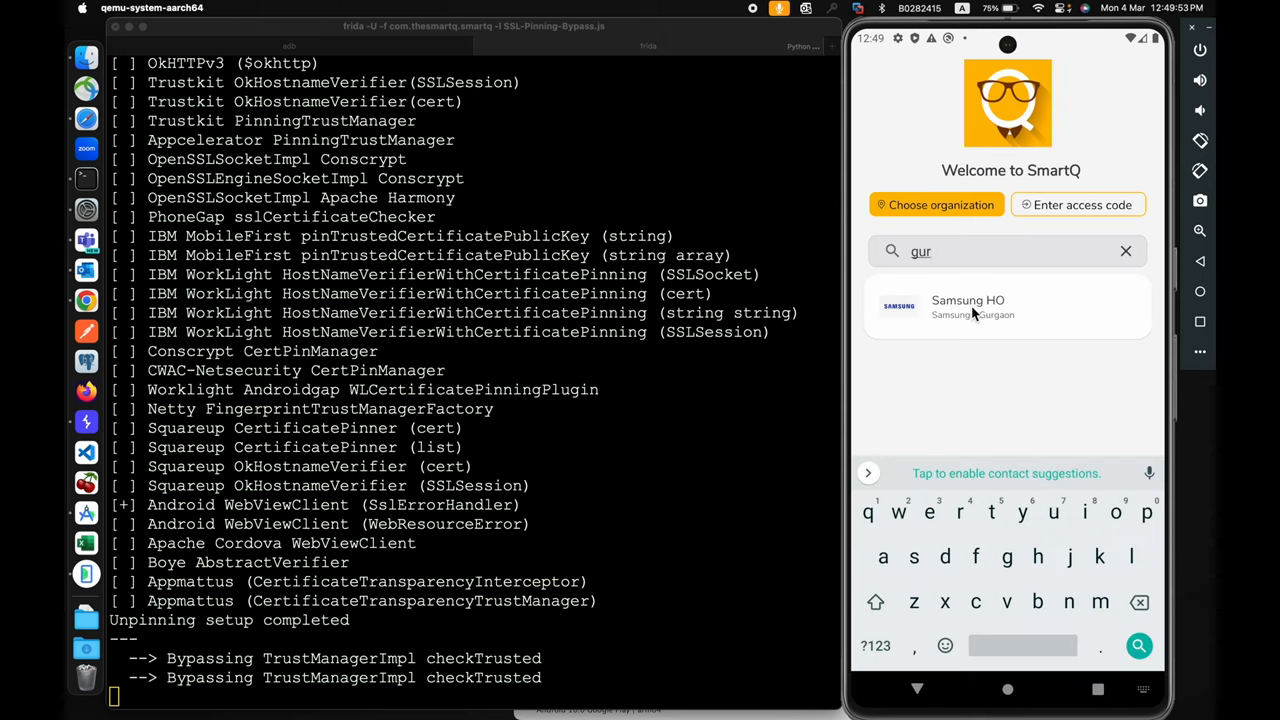
left_click(1006, 306)
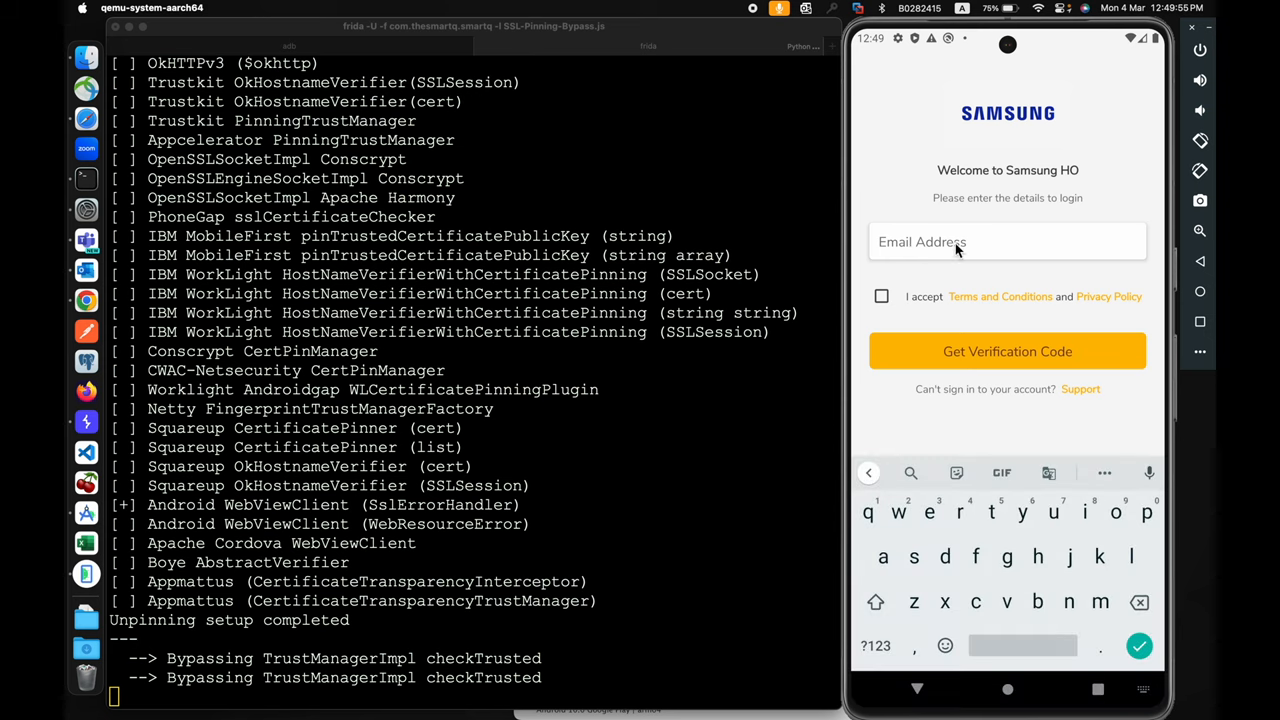
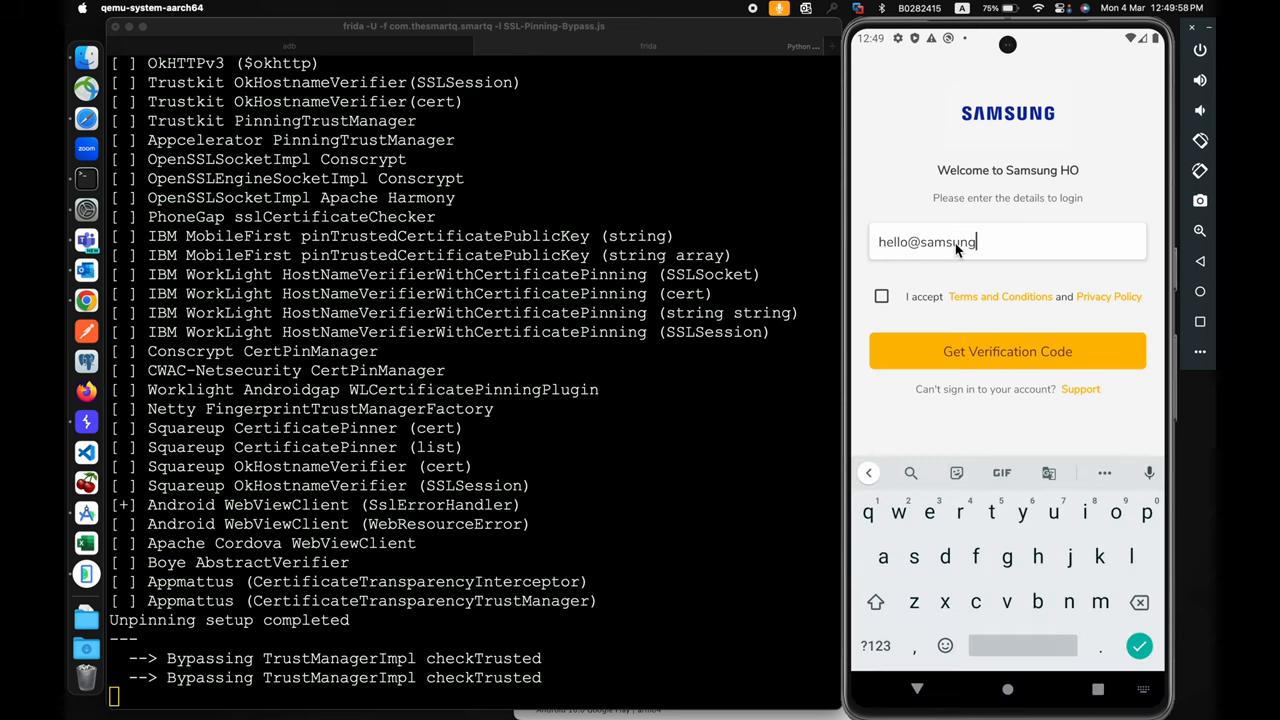
left_click(881, 296)
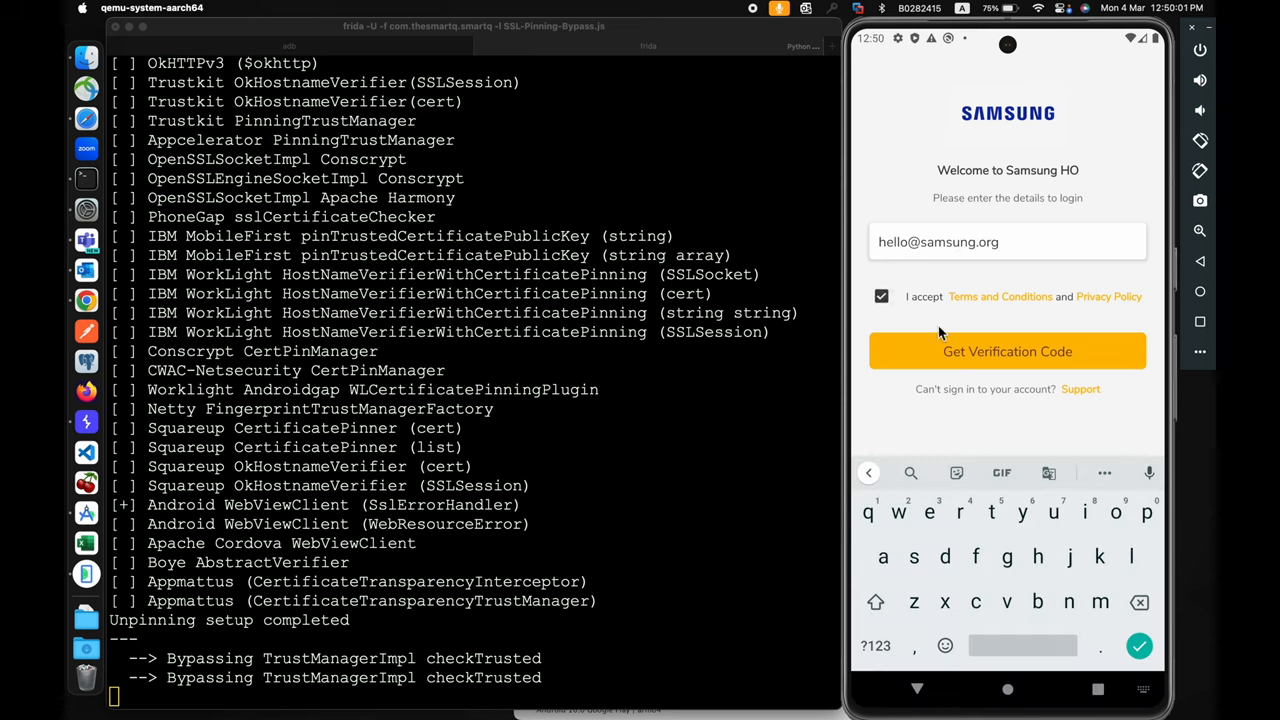
left_click(1007, 351)
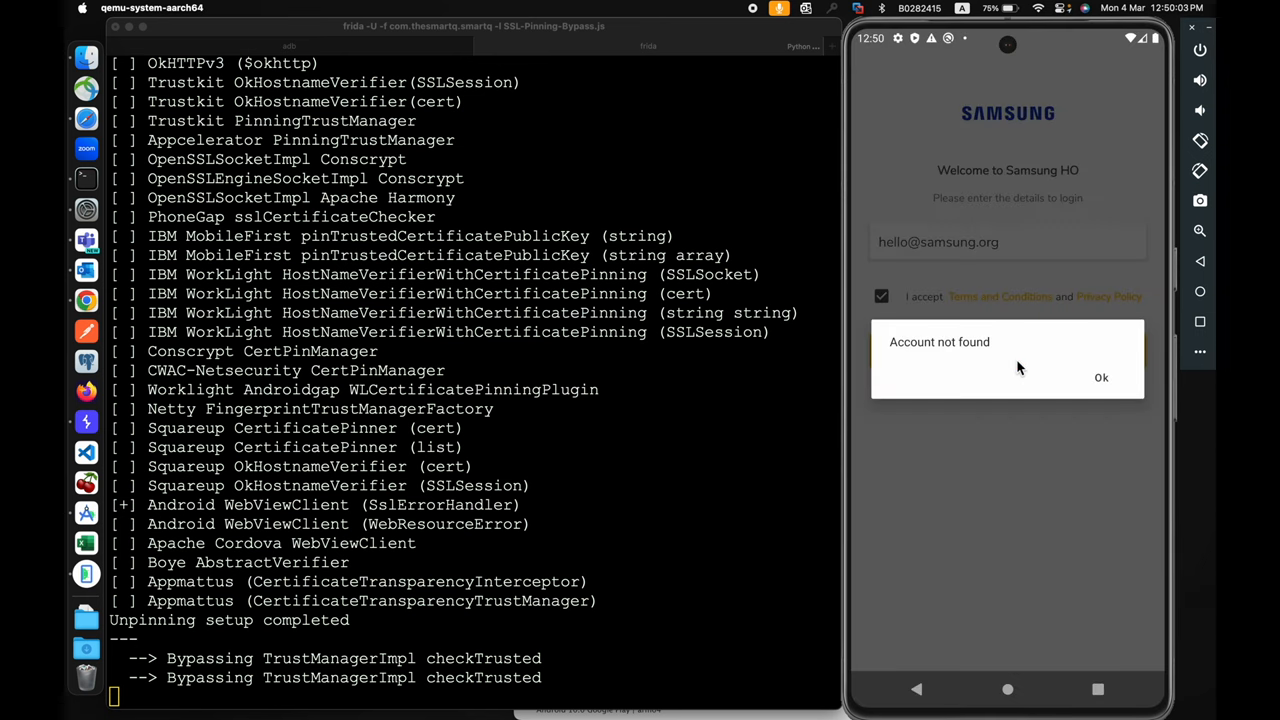